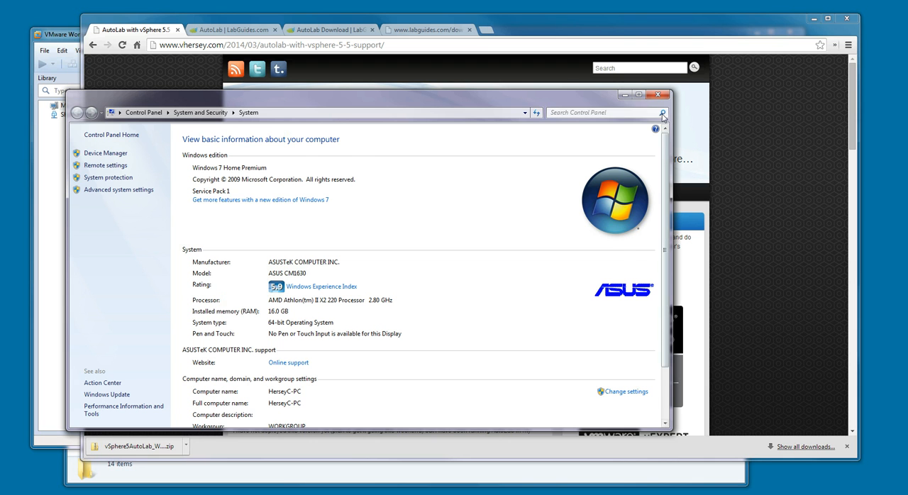
# Step: Close the System window after confirming 64-bit Windows 7 with 16 GB RAM
pyautogui.click(658, 94)
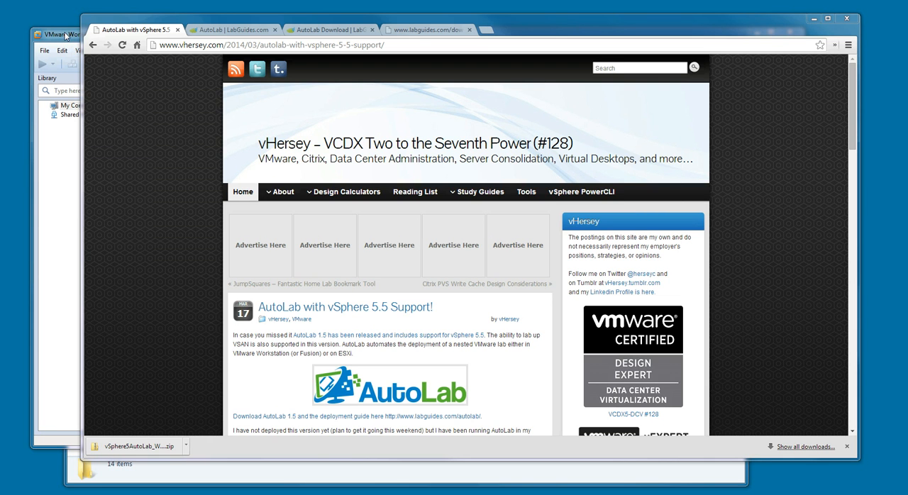
# Step: Bring VMware Workstation forward, showing the empty My Computer library
pyautogui.click(54, 34)
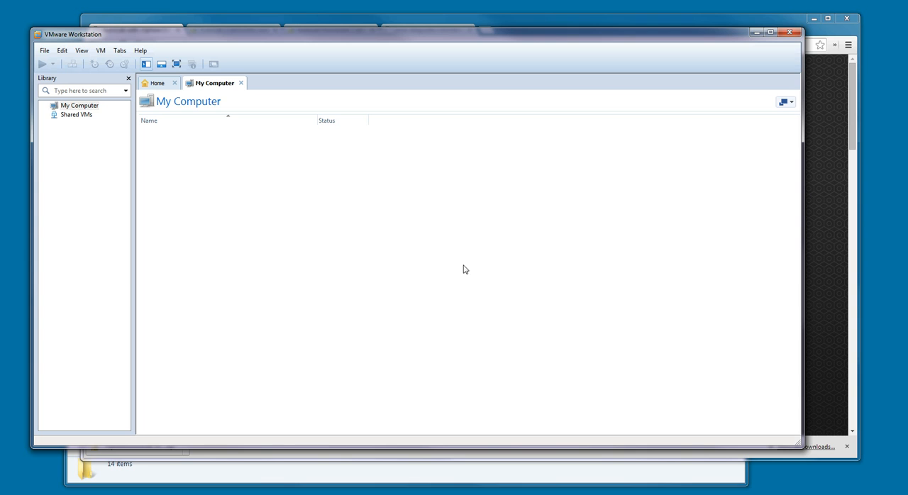
pyautogui.moveTo(468, 277)
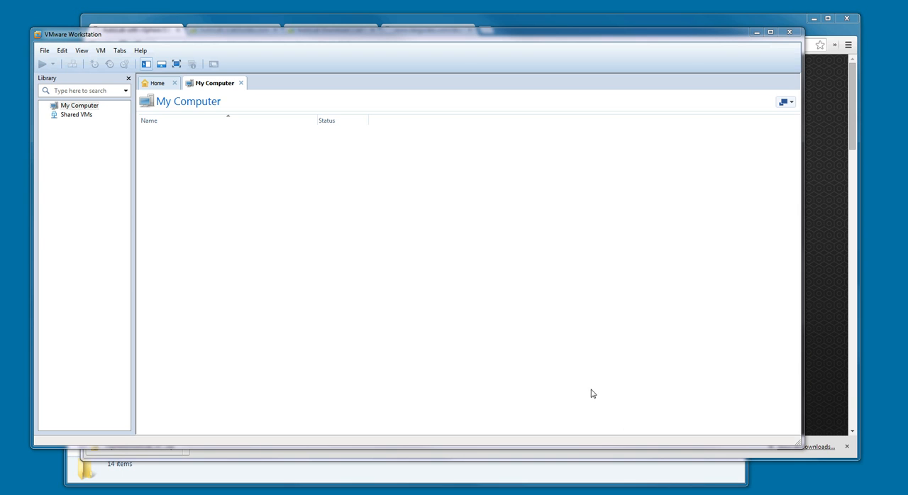
pyautogui.moveTo(592, 340)
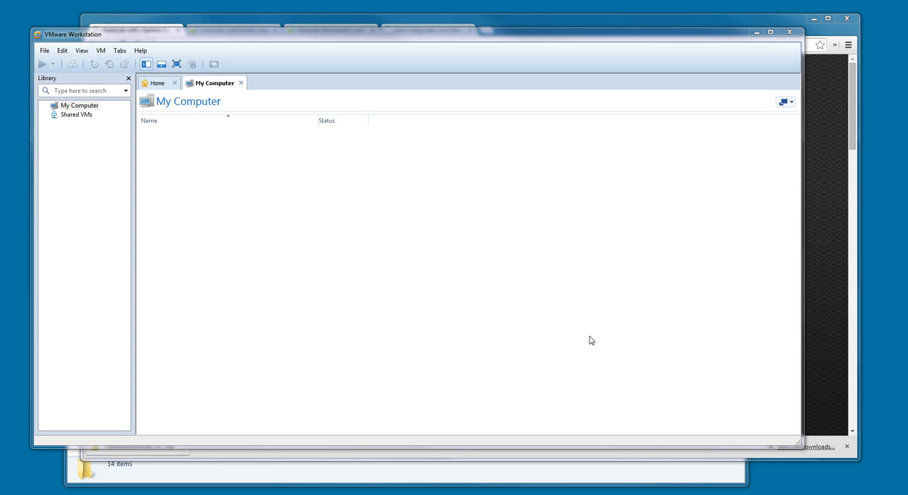
pyautogui.moveTo(542, 26)
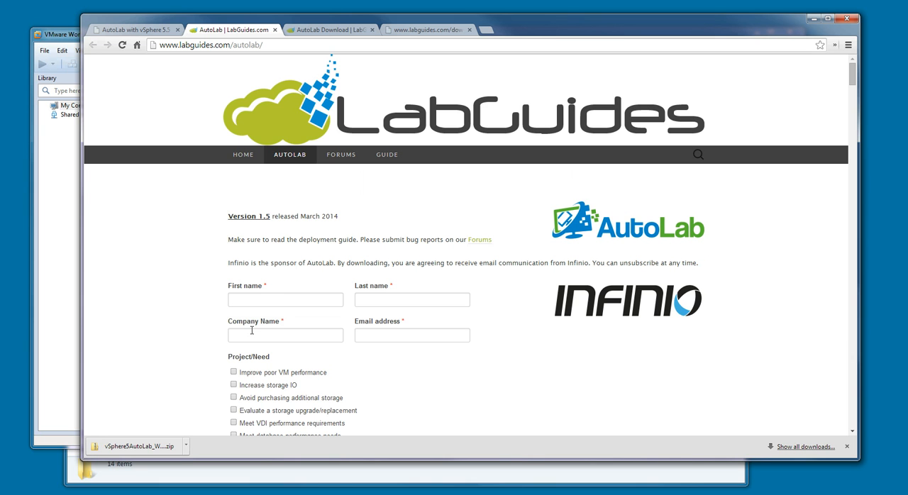
pyautogui.moveTo(388, 248)
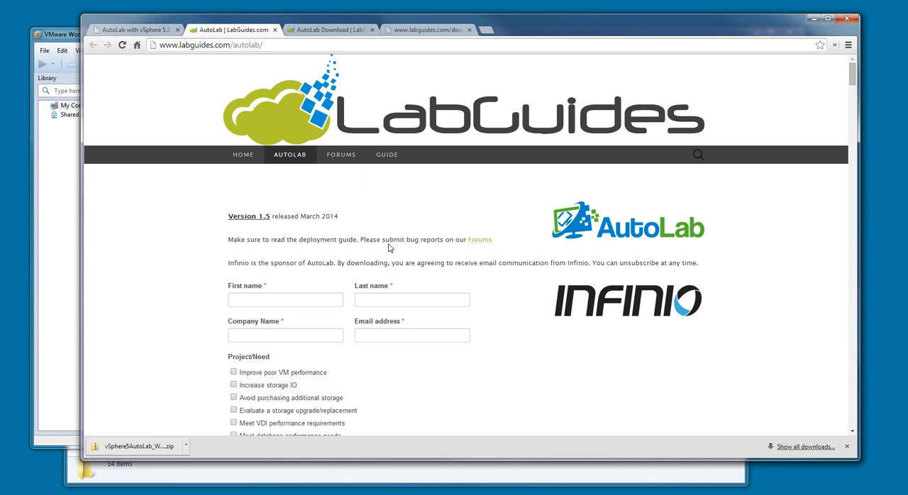
# Step: Scroll the LabGuides registration page and switch to the AutoLab Download page
pyautogui.scroll(-3)
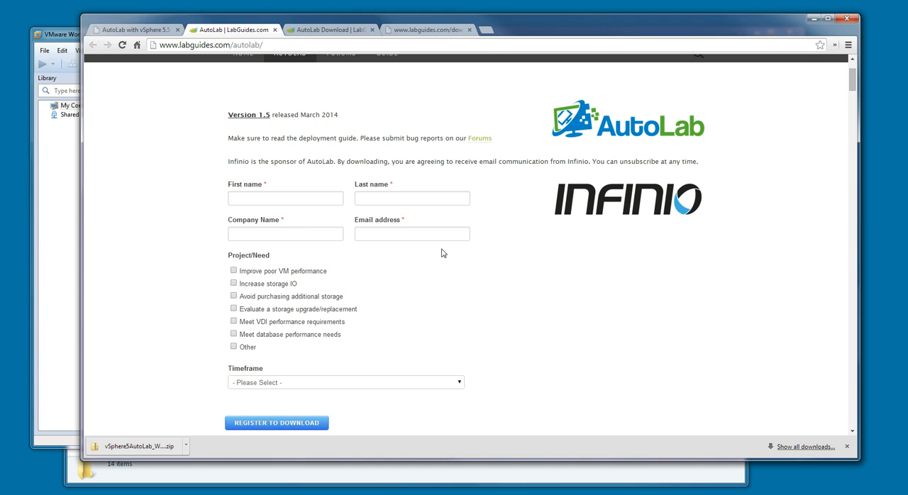
pyautogui.click(276, 422)
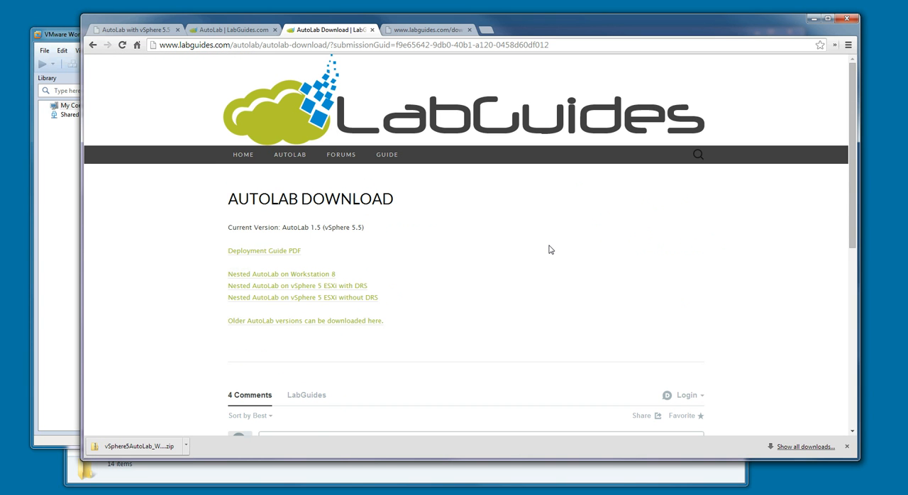
pyautogui.moveTo(475, 265)
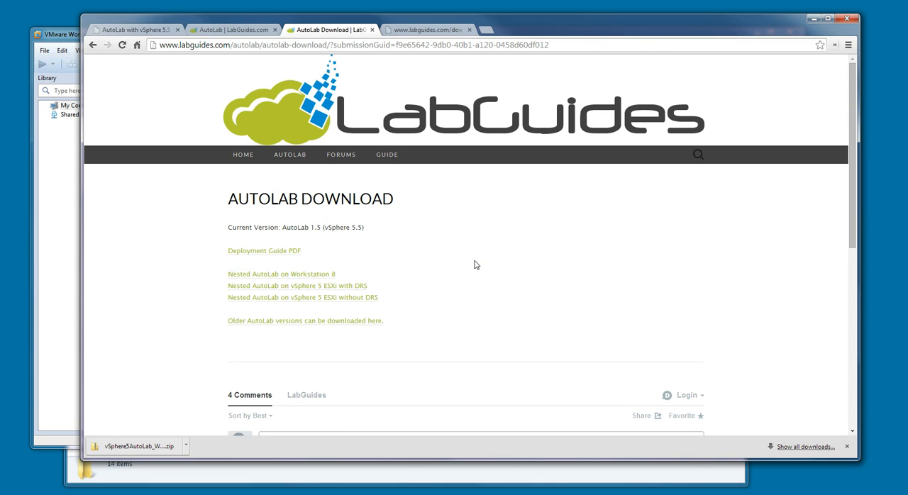
pyautogui.moveTo(358, 266)
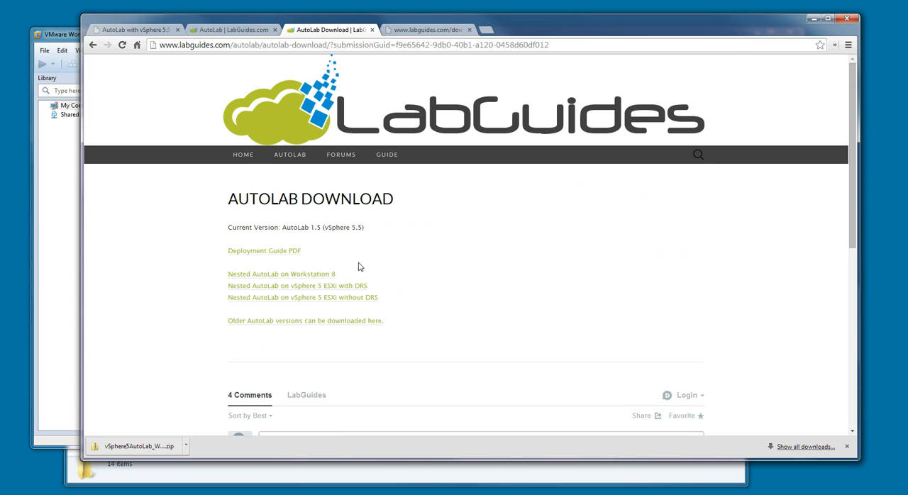
pyautogui.moveTo(402, 310)
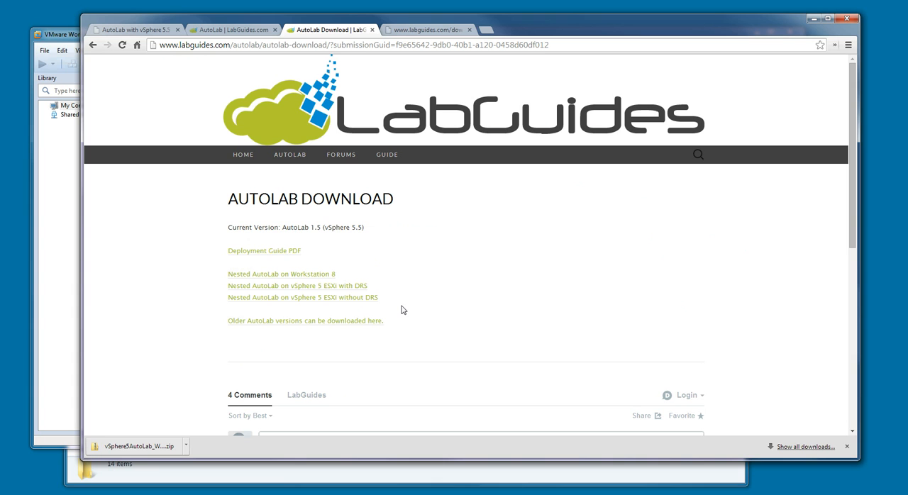
pyautogui.moveTo(273, 275)
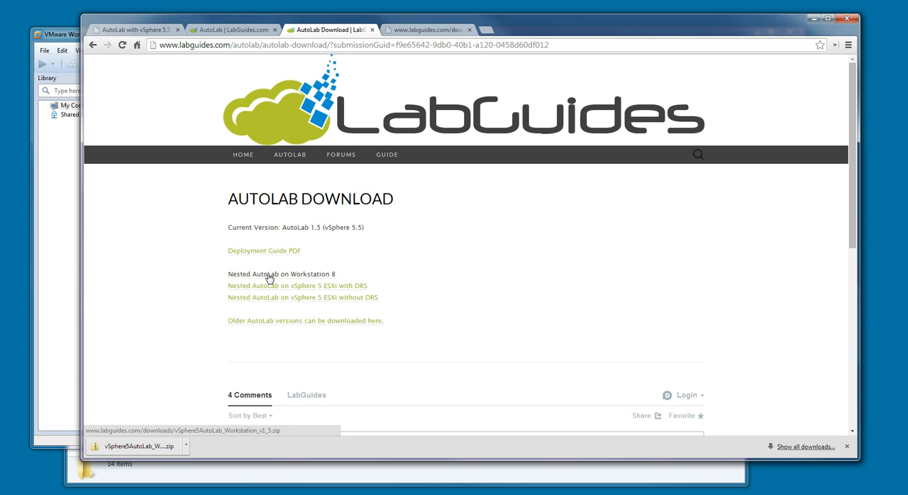
pyautogui.click(281, 274)
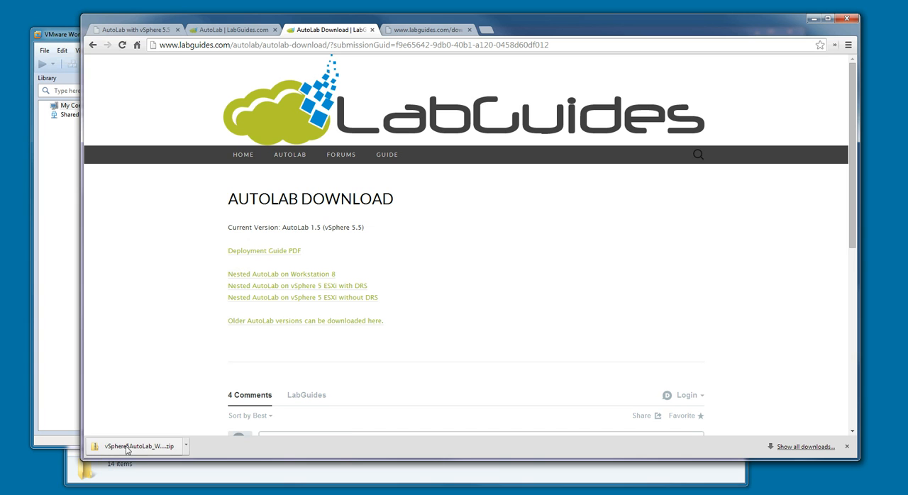
pyautogui.moveTo(523, 284)
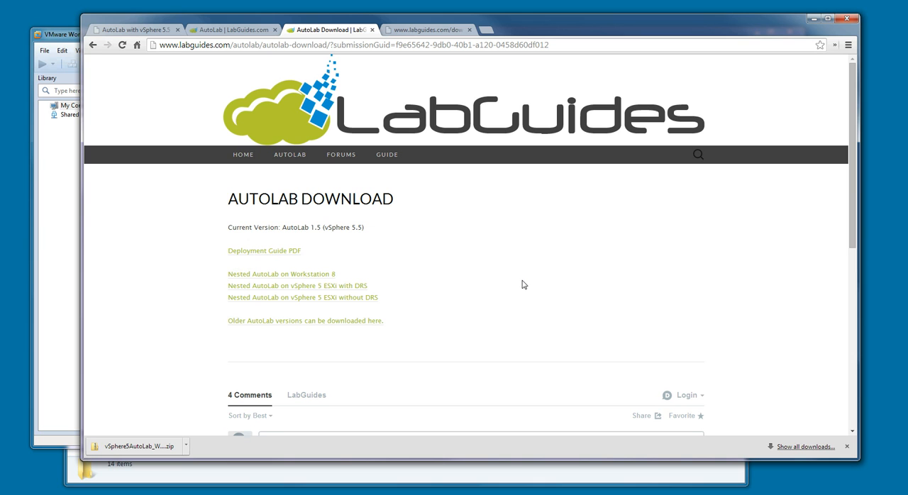
pyautogui.moveTo(306, 324)
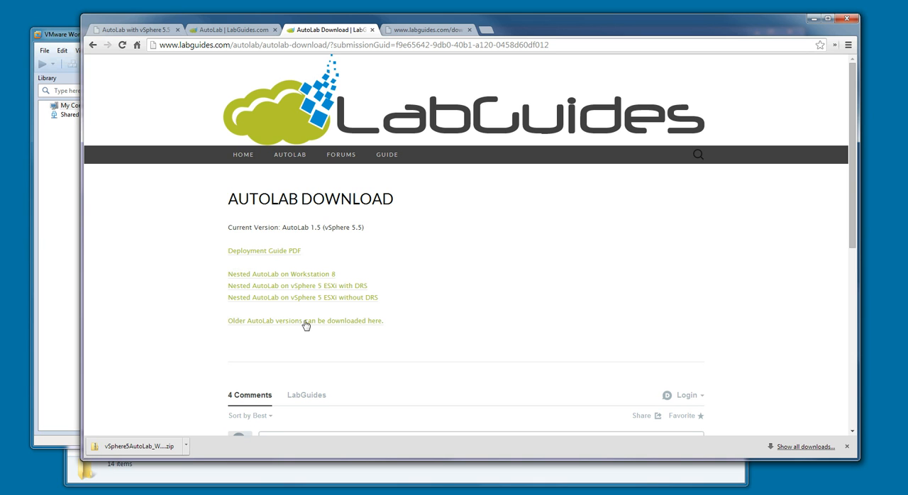
pyautogui.moveTo(404, 302)
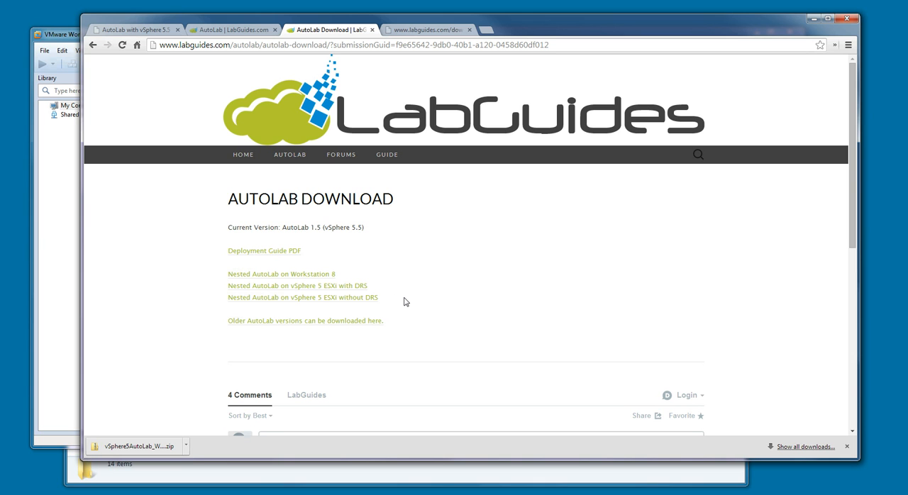
pyautogui.moveTo(440, 39)
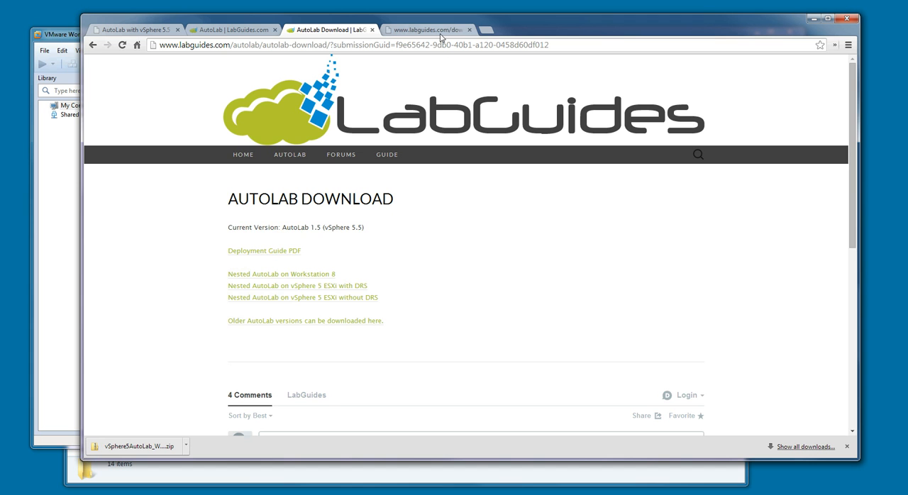
# Step: Open the AutoLab deployment guide PDF and scroll to 'How to use this guide'
pyautogui.click(263, 250)
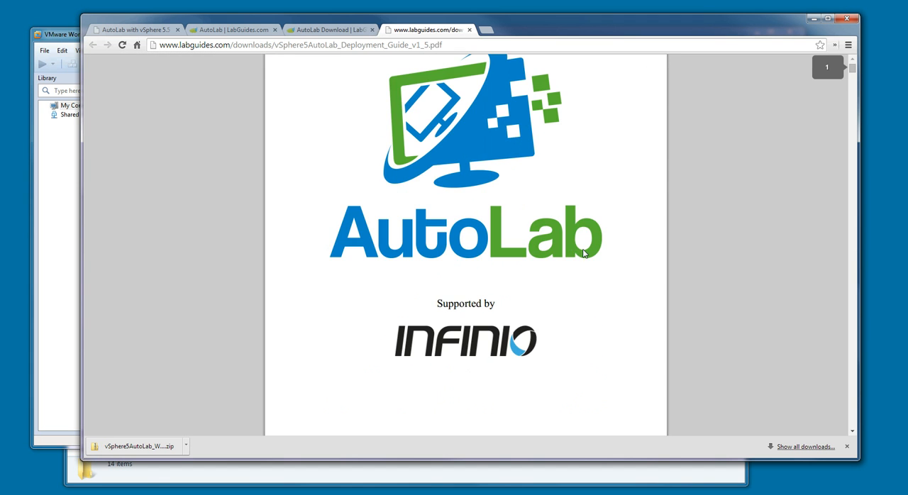
pyautogui.scroll(-3)
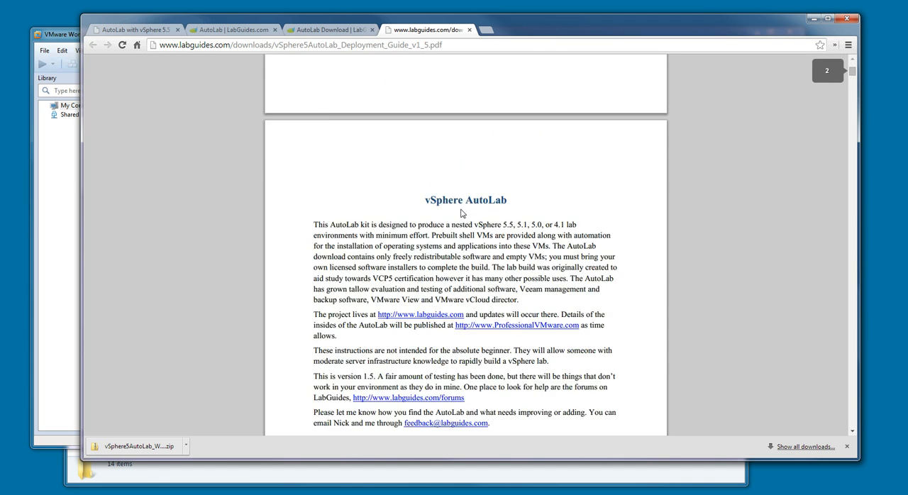
pyautogui.scroll(-3)
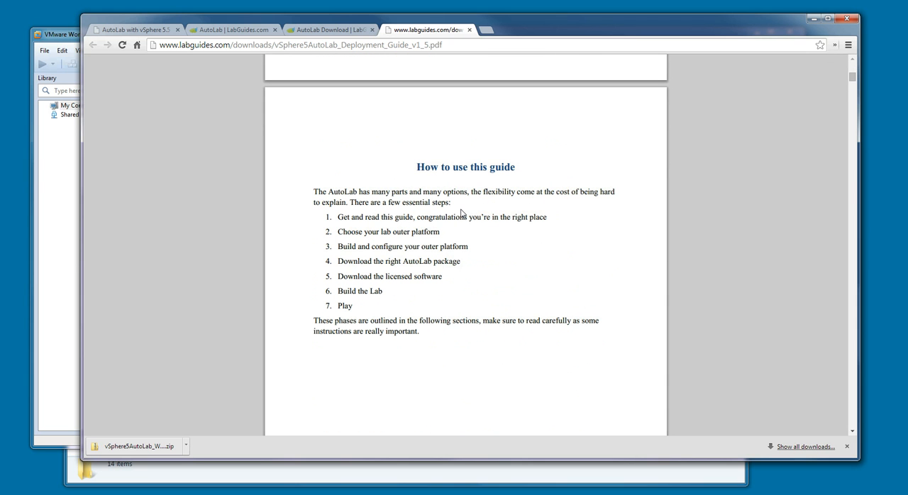
pyautogui.scroll(-3)
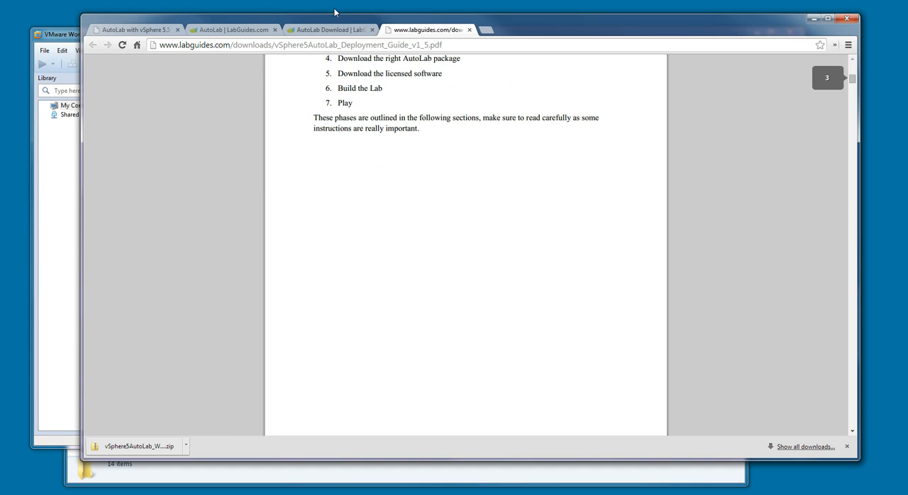
# Step: In Preferences > Memory, raise reserved host RAM for VMs from 4096 MB to 12288 MB
pyautogui.click(330, 30)
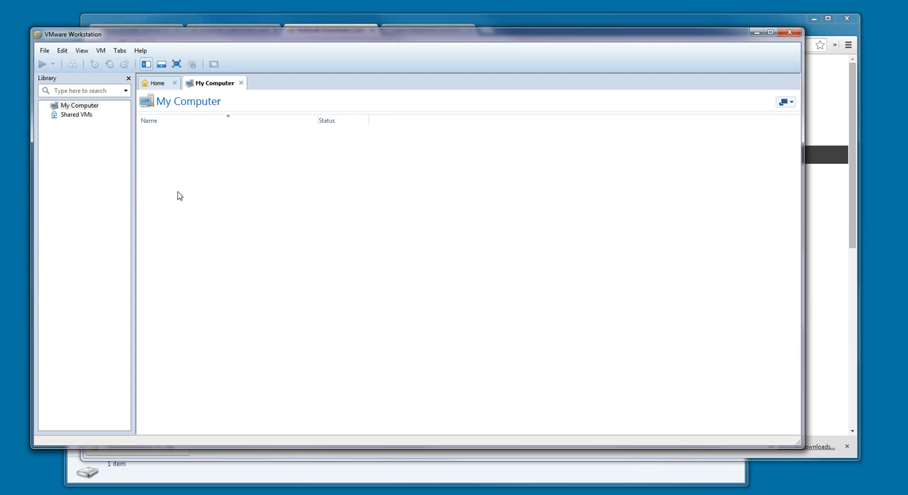
pyautogui.click(81, 50)
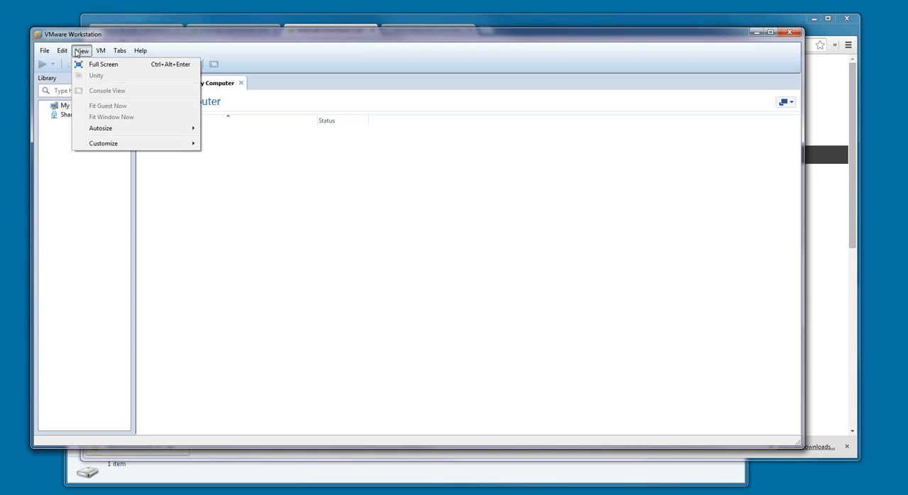
pyautogui.click(62, 51)
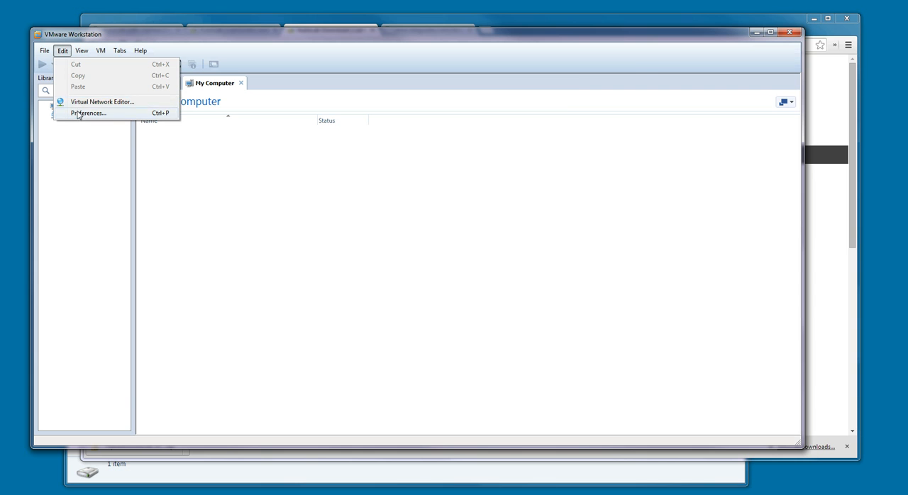
pyautogui.click(88, 113)
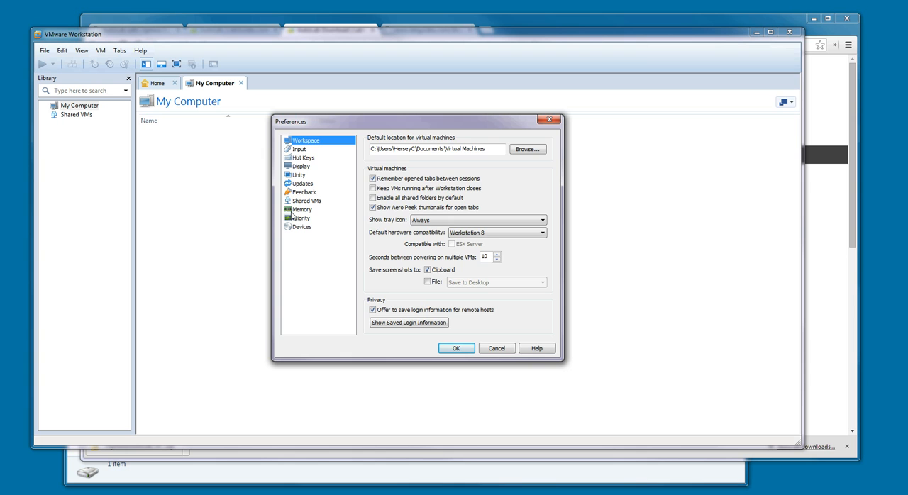
pyautogui.click(302, 210)
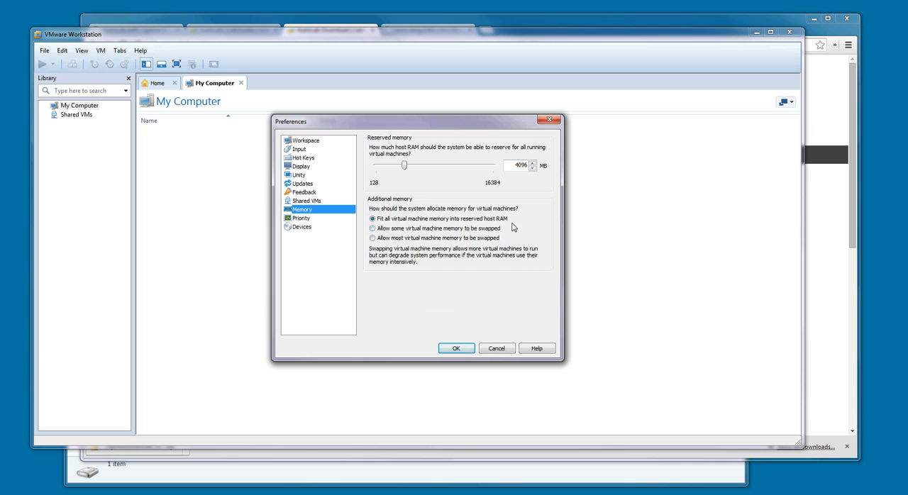
pyautogui.click(517, 165)
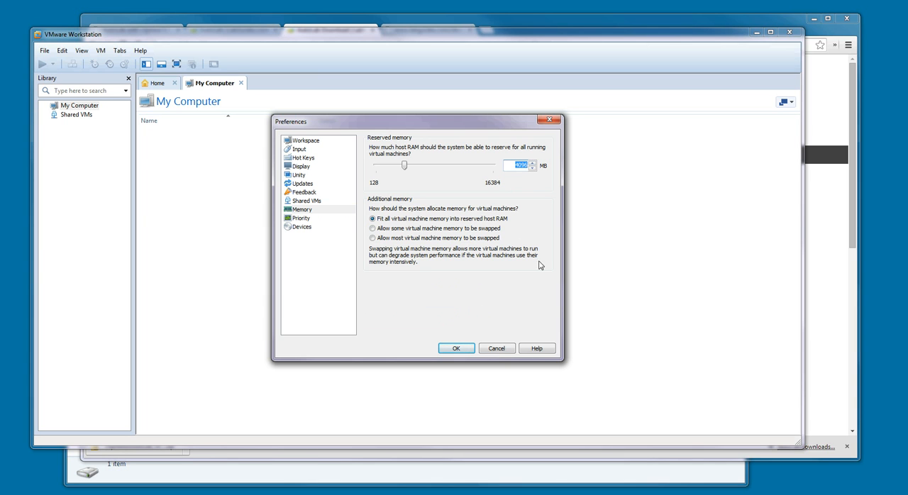
pyautogui.moveTo(496, 307)
pyautogui.write('12288')
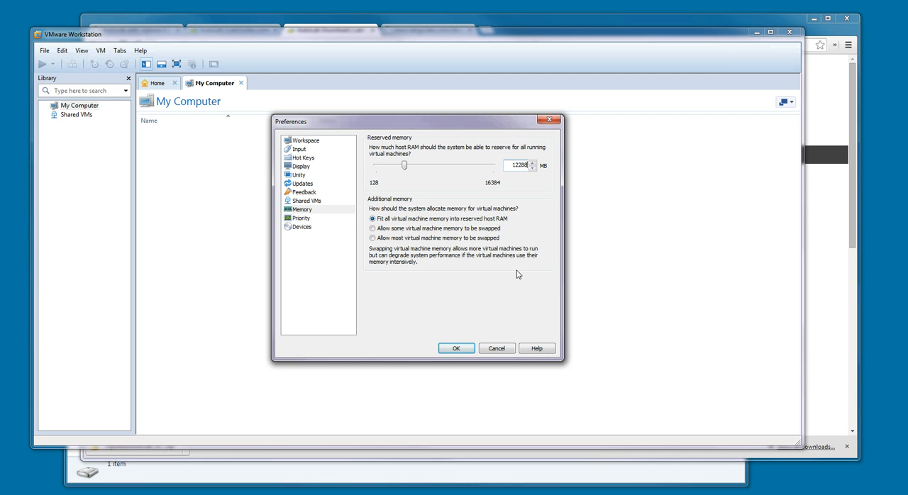
pyautogui.moveTo(404, 165); pyautogui.dragTo(463, 165)
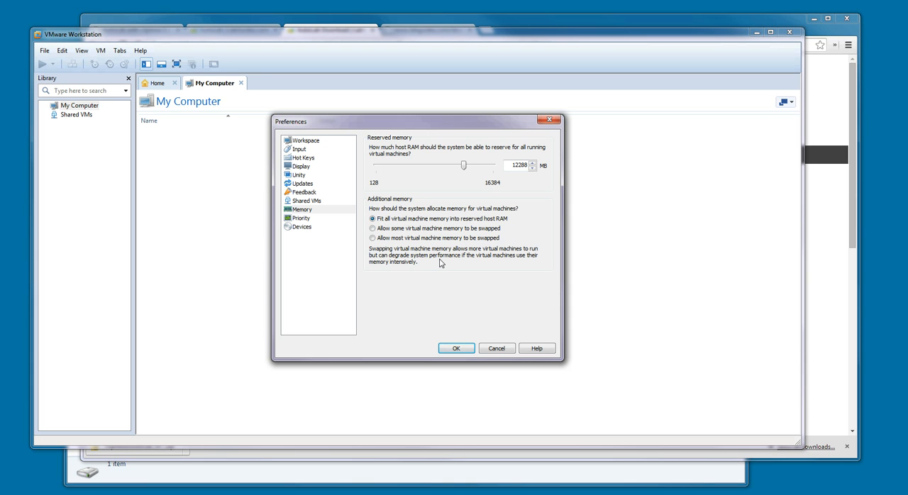
pyautogui.moveTo(439, 288)
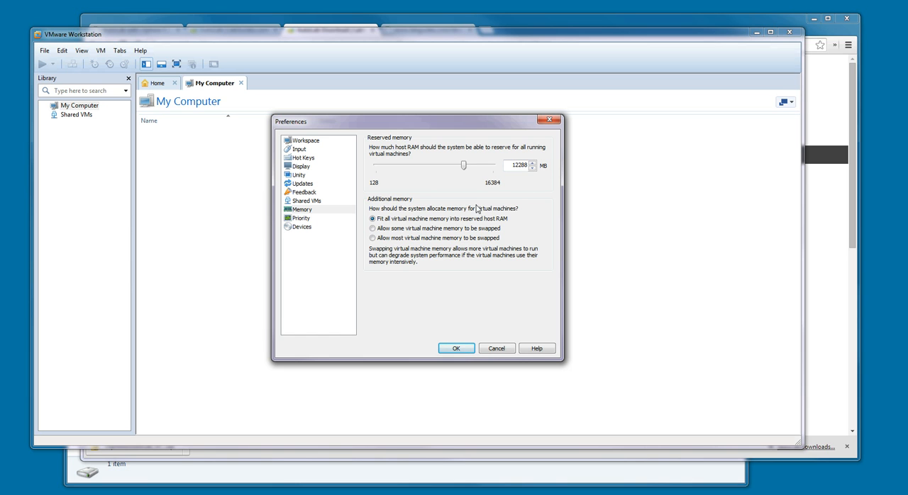
pyautogui.moveTo(436, 249)
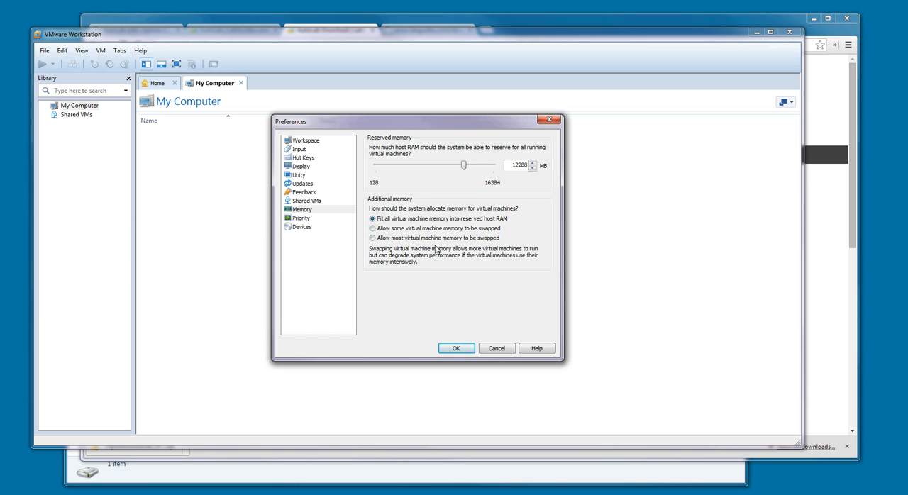
pyautogui.moveTo(423, 286)
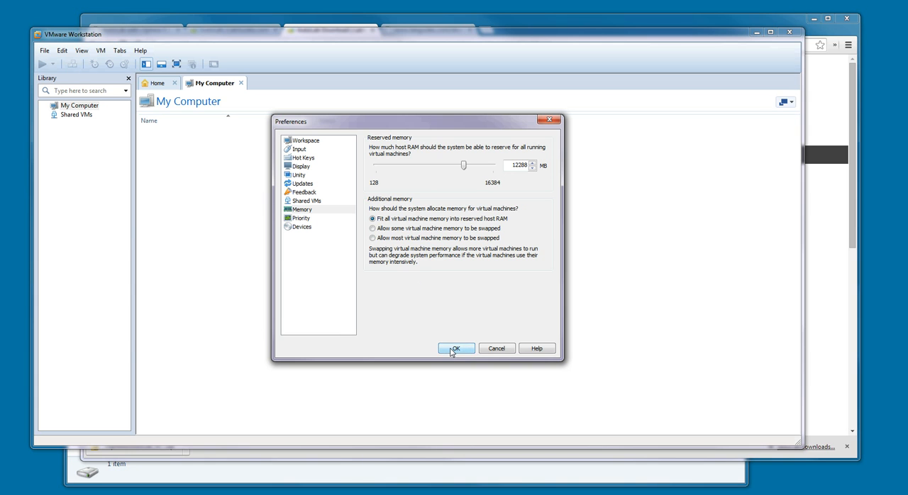
# Step: Confirm the memory preferences, then add VMnet3 with DHCP off and subnet 192.168.199.0
pyautogui.click(454, 348)
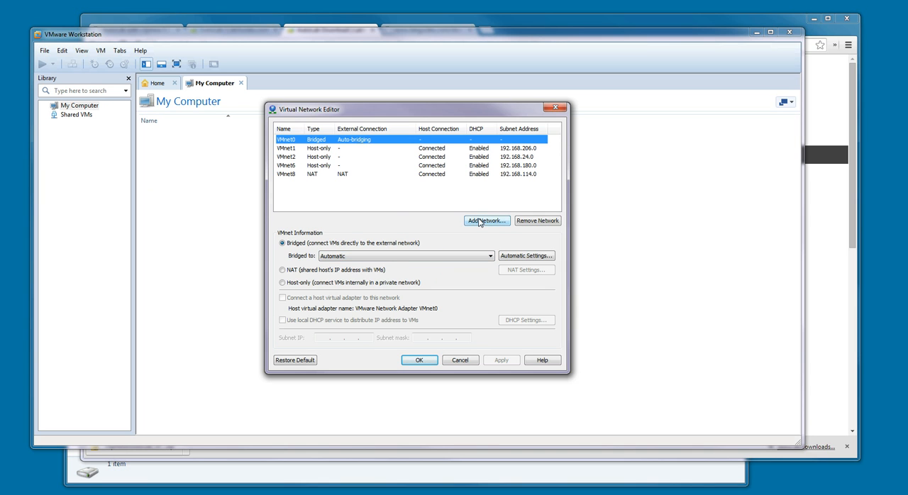
pyautogui.click(486, 220)
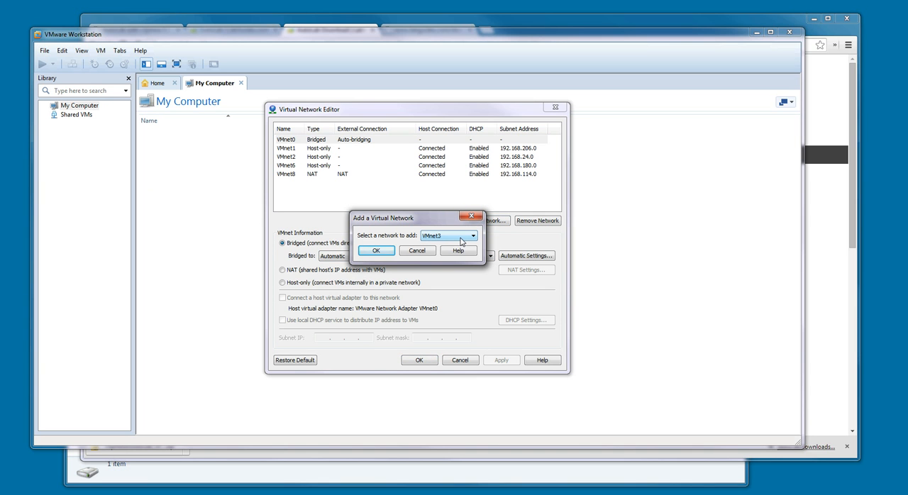
pyautogui.click(375, 250)
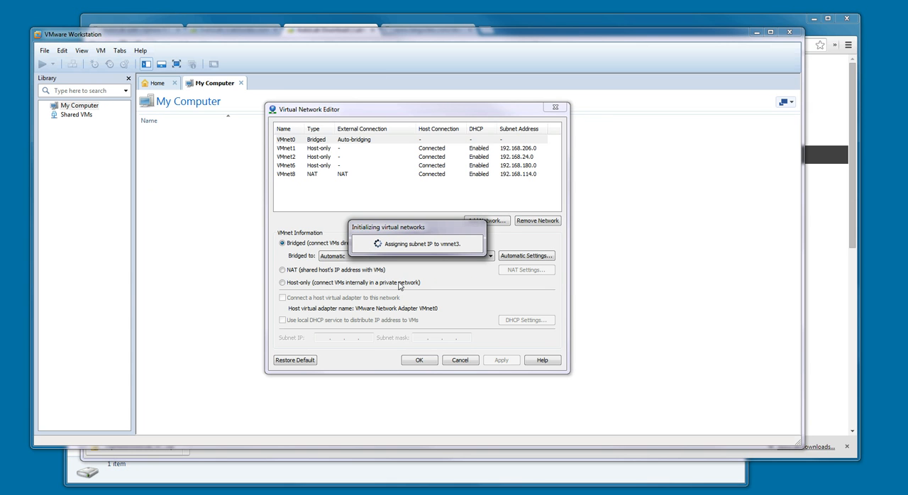
pyautogui.click(486, 220)
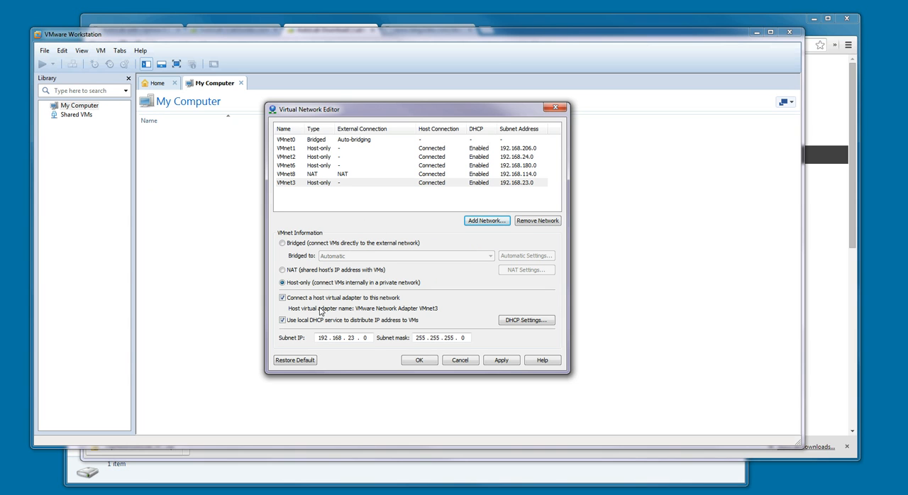
pyautogui.click(282, 320)
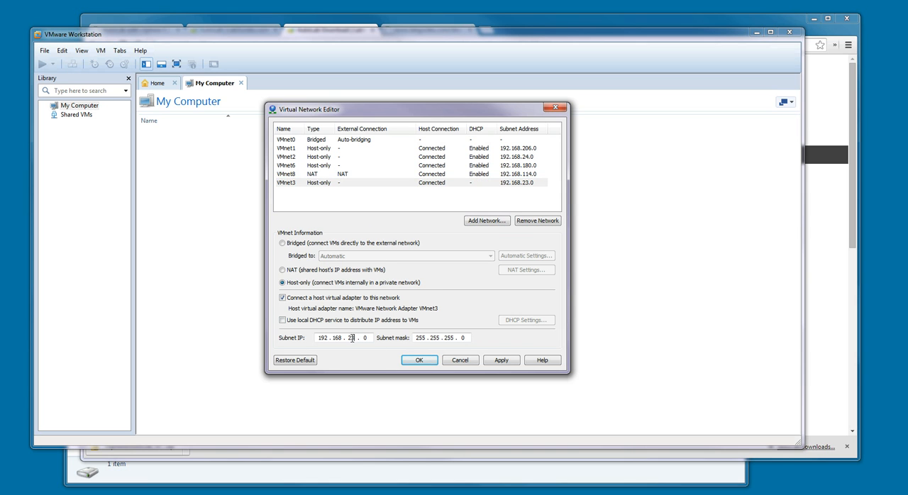
pyautogui.write('199')
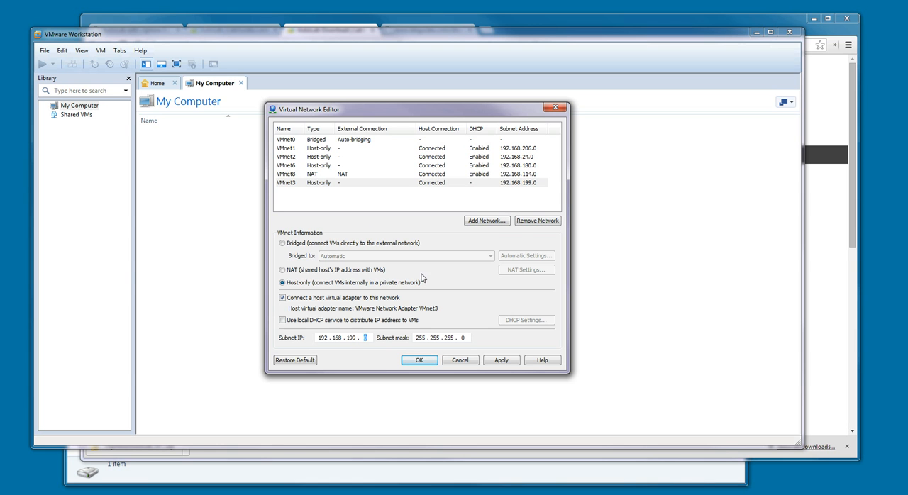
pyautogui.moveTo(341, 348)
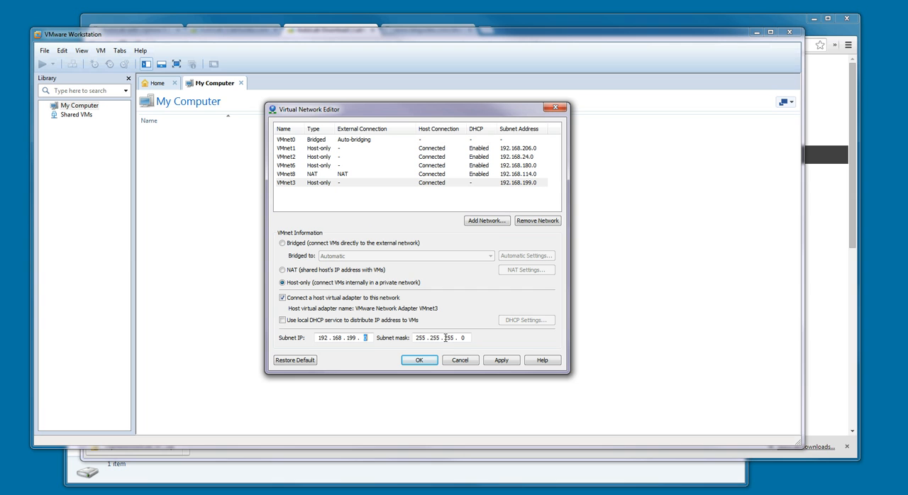
pyautogui.moveTo(475, 340)
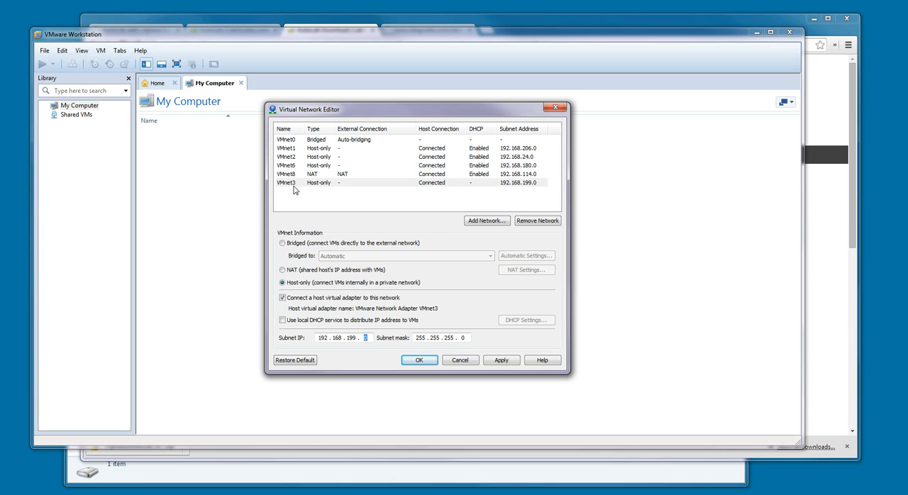
pyautogui.moveTo(278, 203)
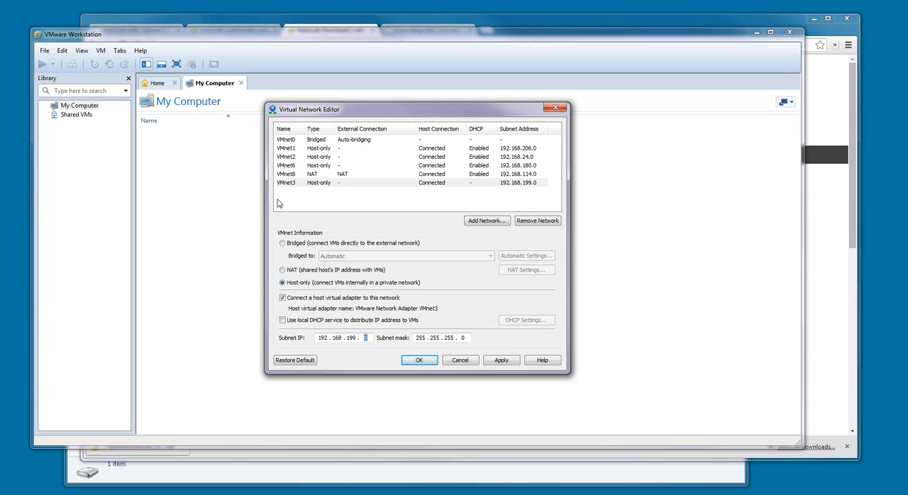
pyautogui.moveTo(348, 274)
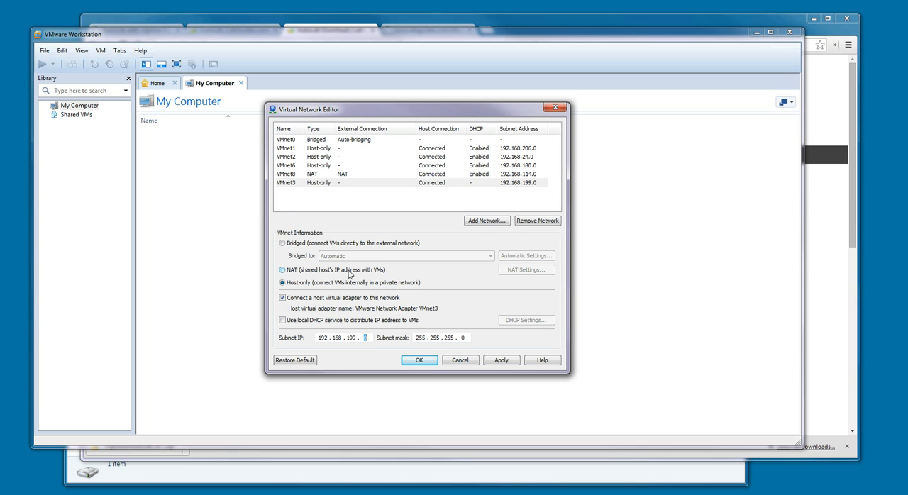
# Step: Keep VMnet3's host adapter connected, apply the settings and close the Virtual Network Editor
pyautogui.click(282, 297)
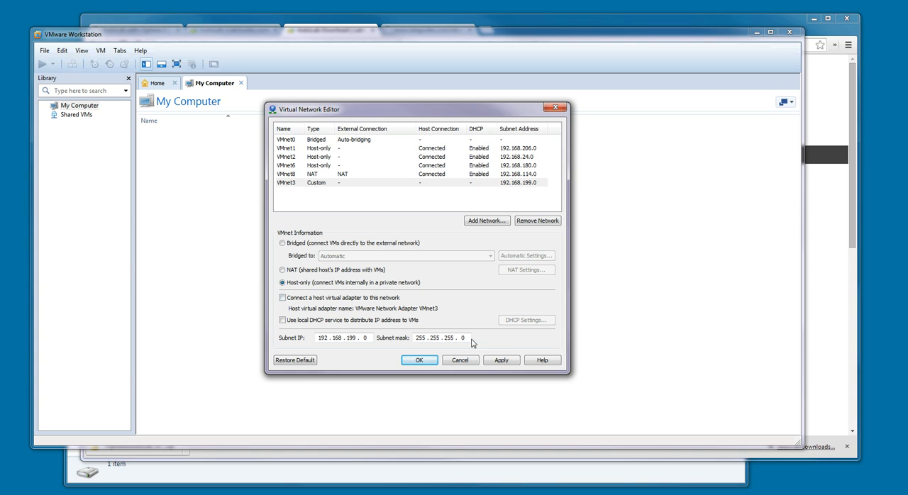
pyautogui.click(501, 360)
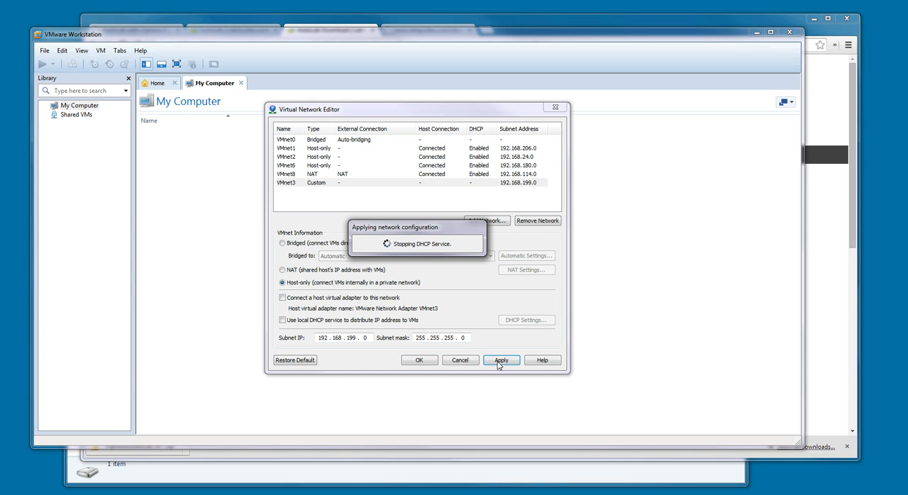
pyautogui.click(501, 360)
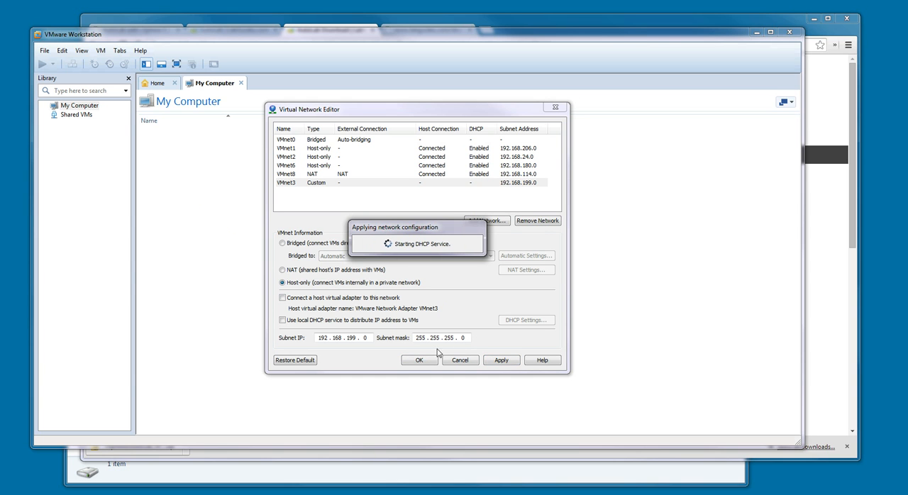
pyautogui.click(501, 360)
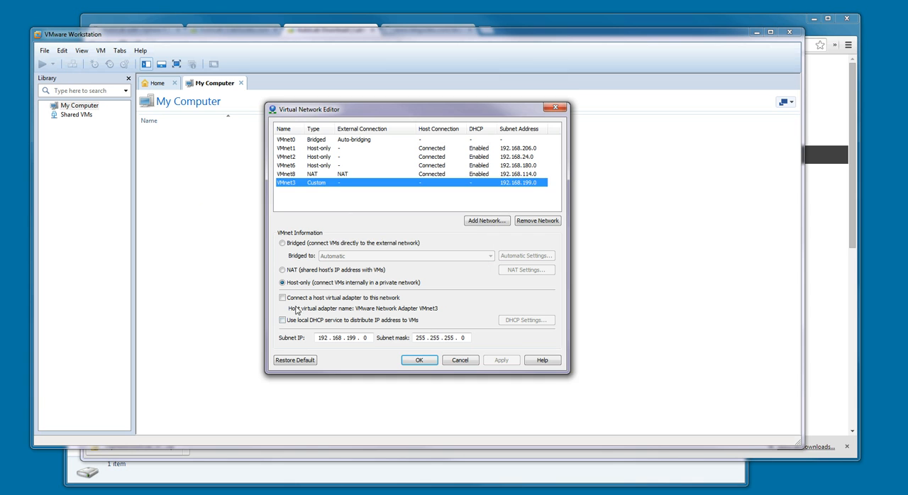
pyautogui.click(282, 297)
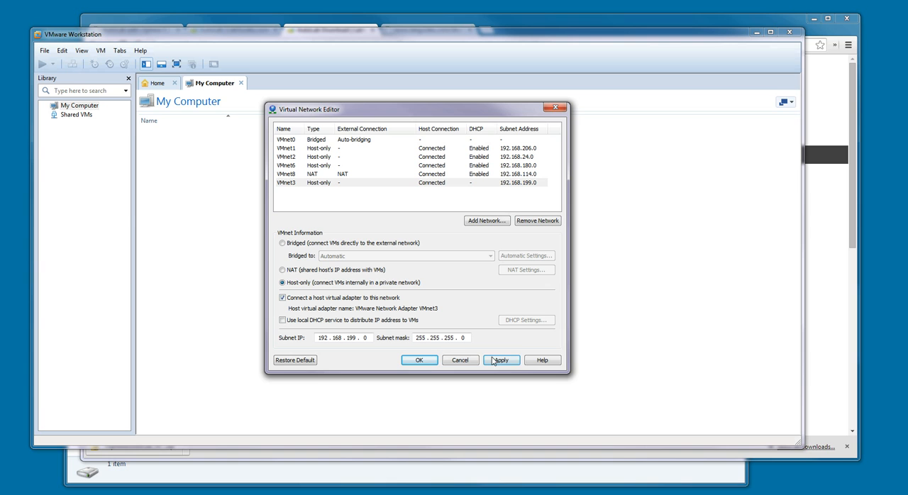
pyautogui.click(501, 359)
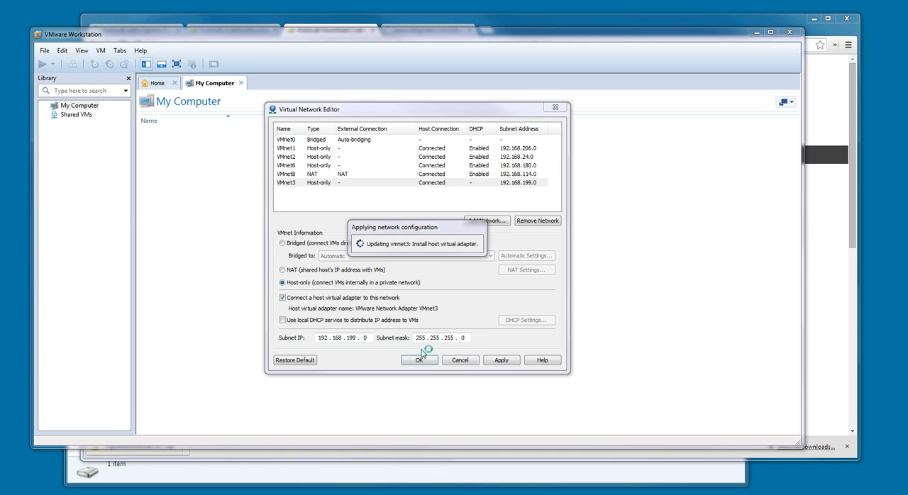
pyautogui.moveTo(395, 348)
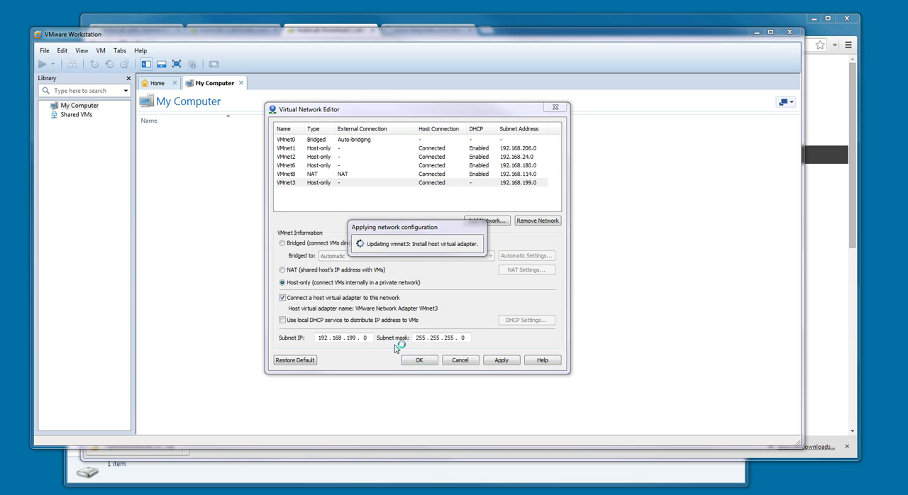
pyautogui.moveTo(436, 344)
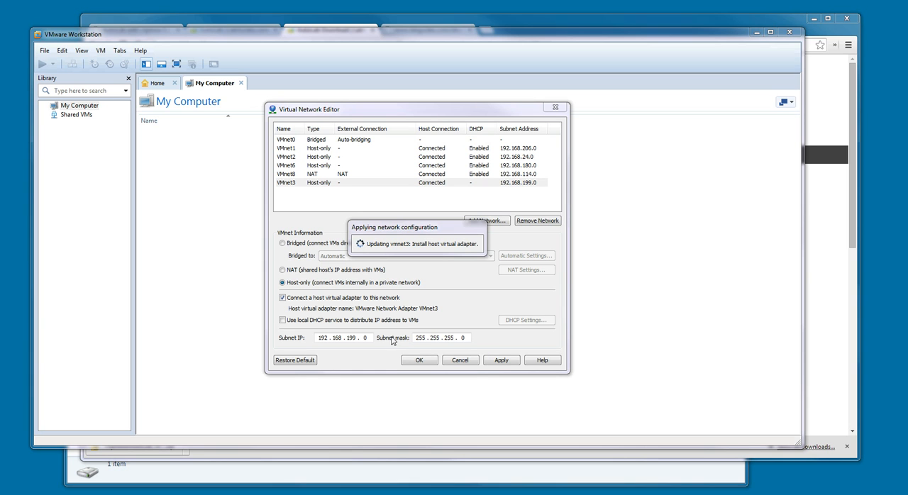
pyautogui.moveTo(445, 313)
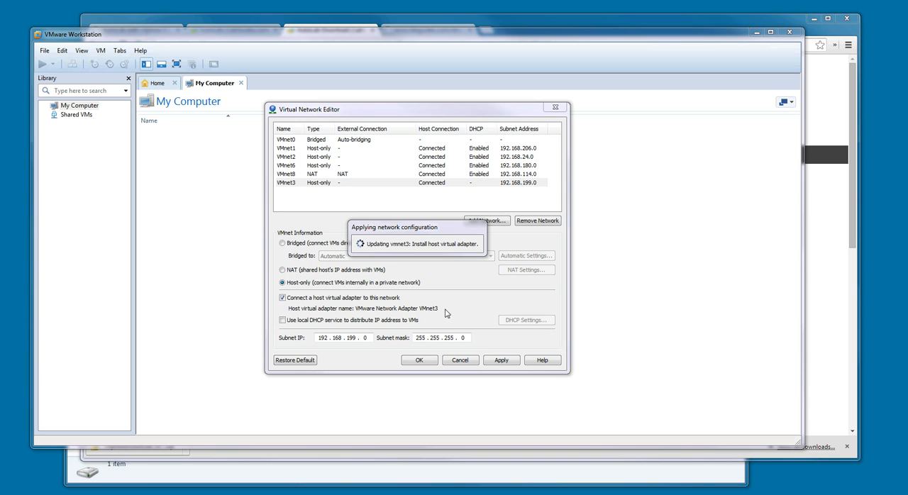
pyautogui.moveTo(436, 314)
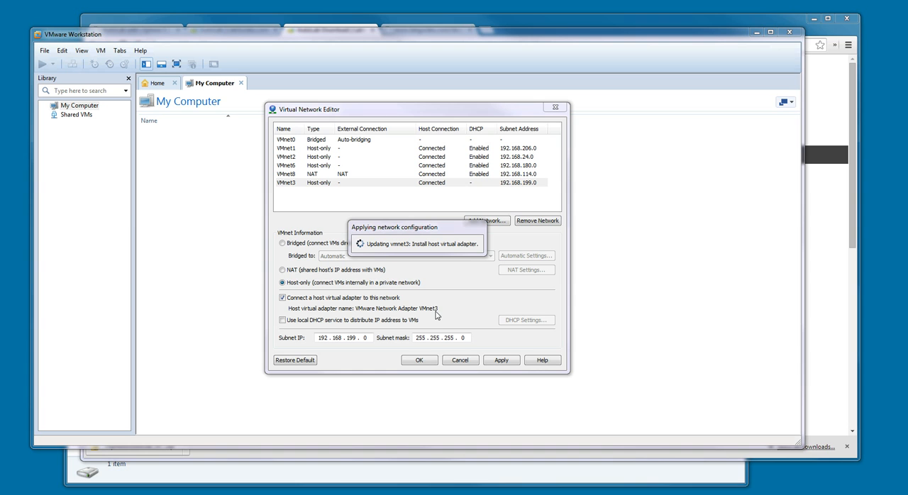
pyautogui.moveTo(439, 314)
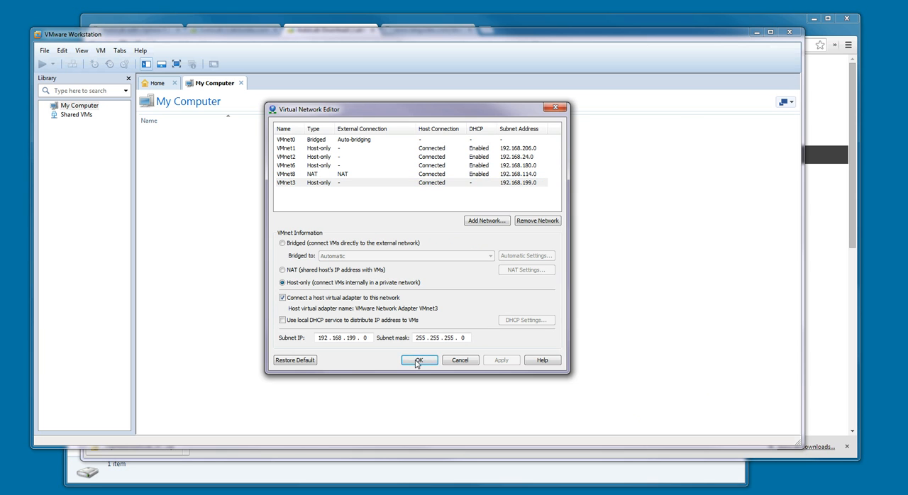
pyautogui.click(418, 360)
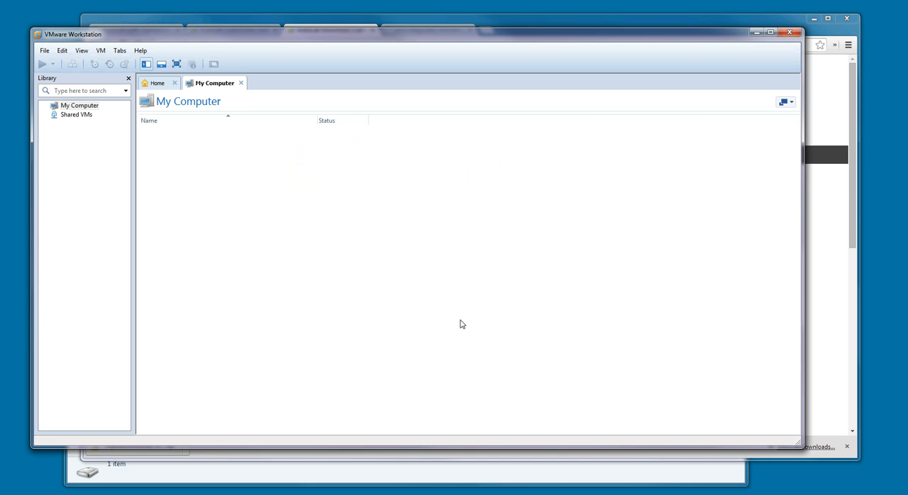
pyautogui.moveTo(461, 321)
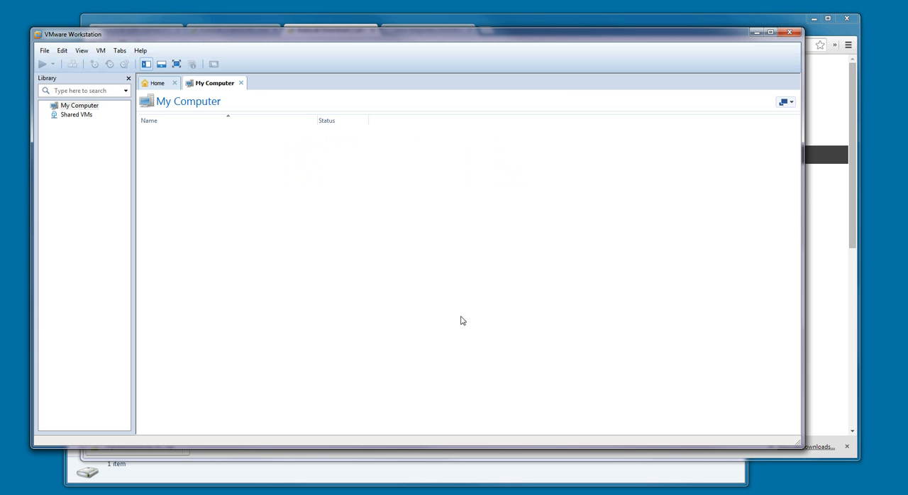
pyautogui.moveTo(486, 311)
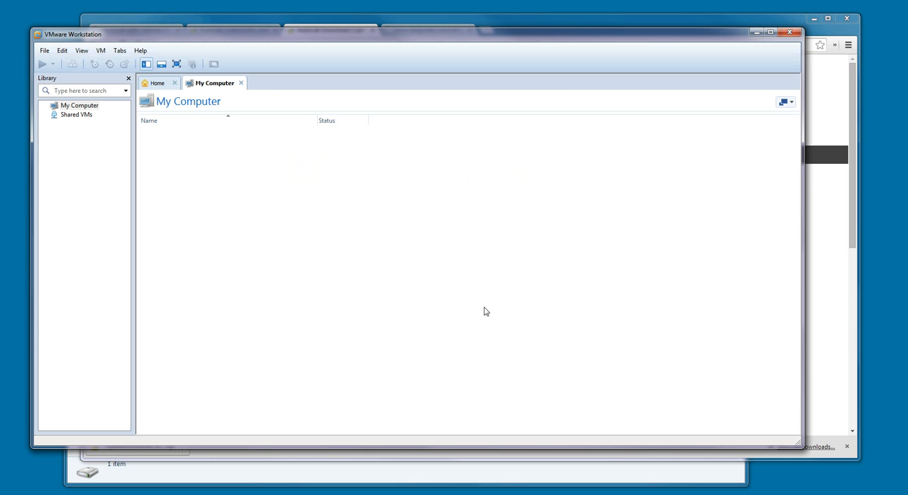
pyautogui.moveTo(338, 374)
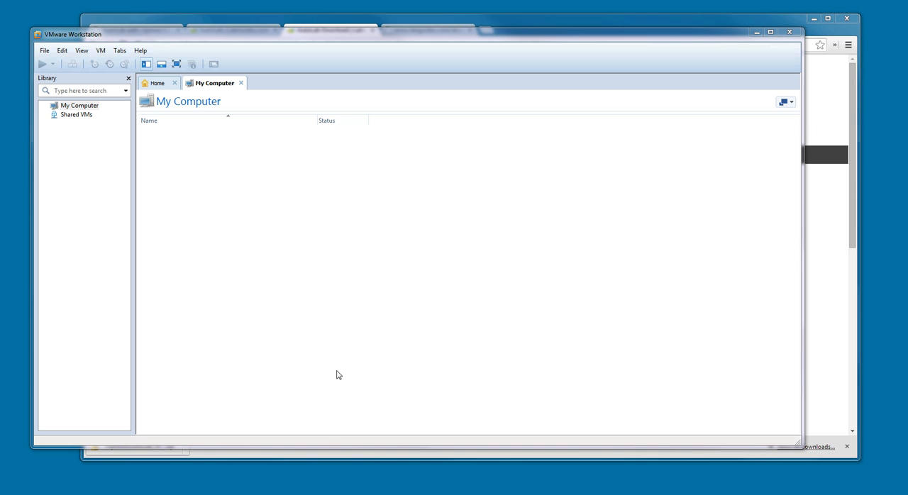
pyautogui.moveTo(349, 360)
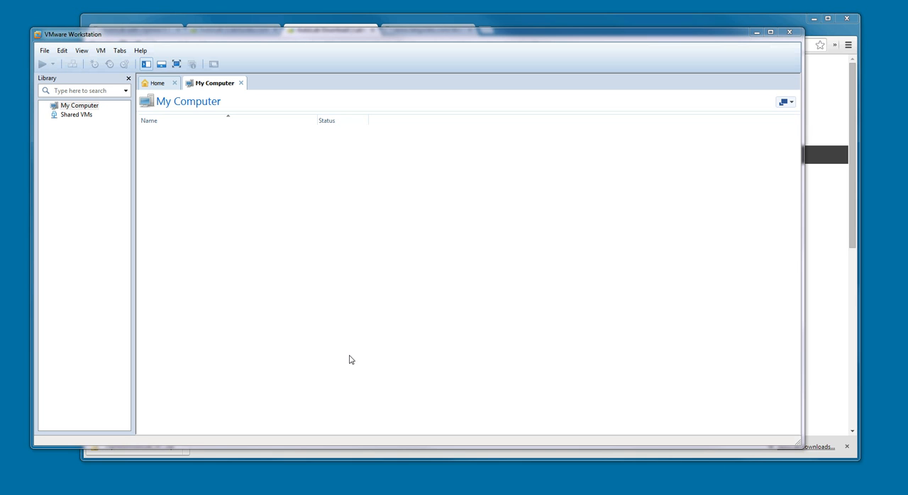
pyautogui.moveTo(217, 407)
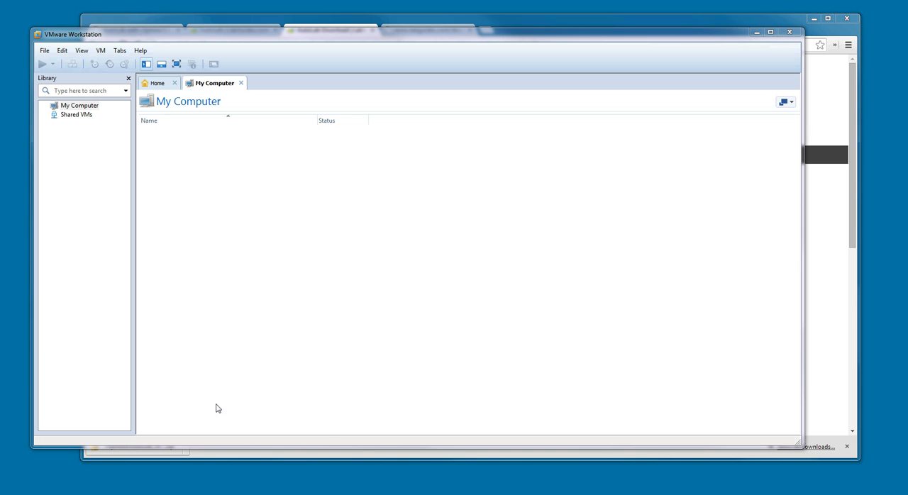
pyautogui.moveTo(235, 403)
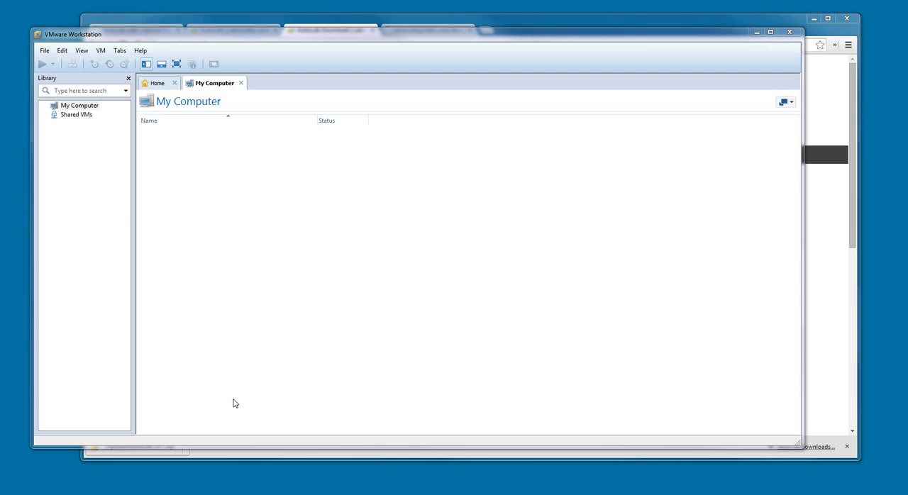
pyautogui.moveTo(293, 339)
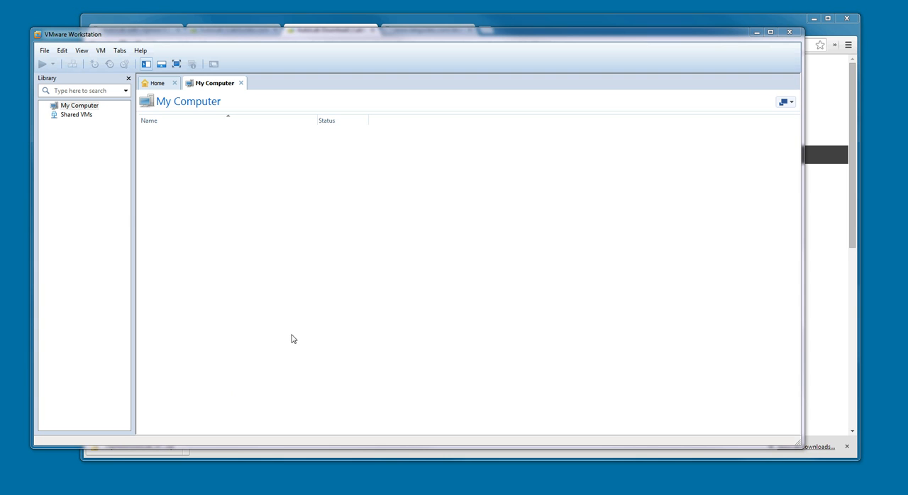
pyautogui.moveTo(87, 213)
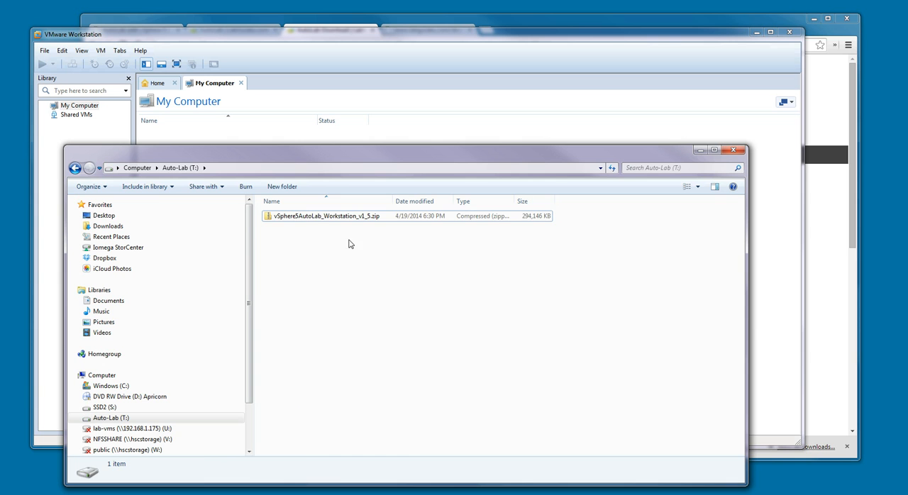
# Step: Extract the AutoLab zip into T:\vSphere5AutoLab_Workstation_v1_5 using the suggested destination
pyautogui.rightClick(327, 216)
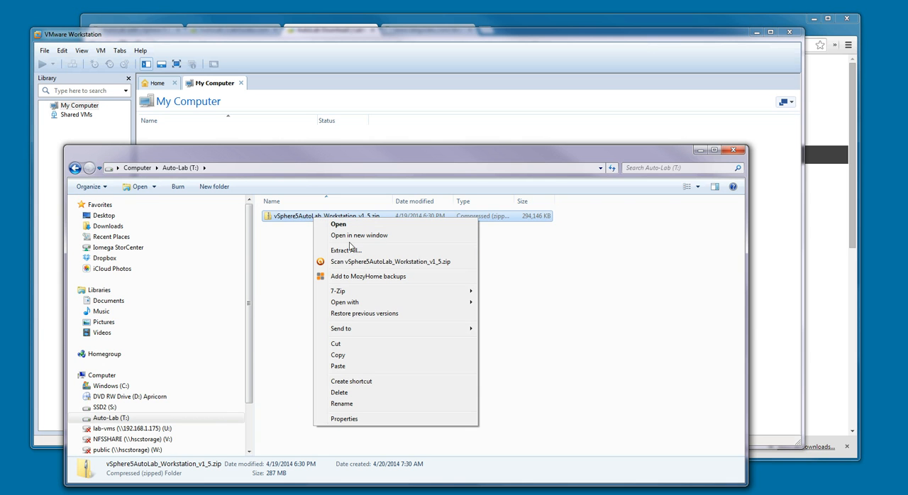
pyautogui.click(346, 249)
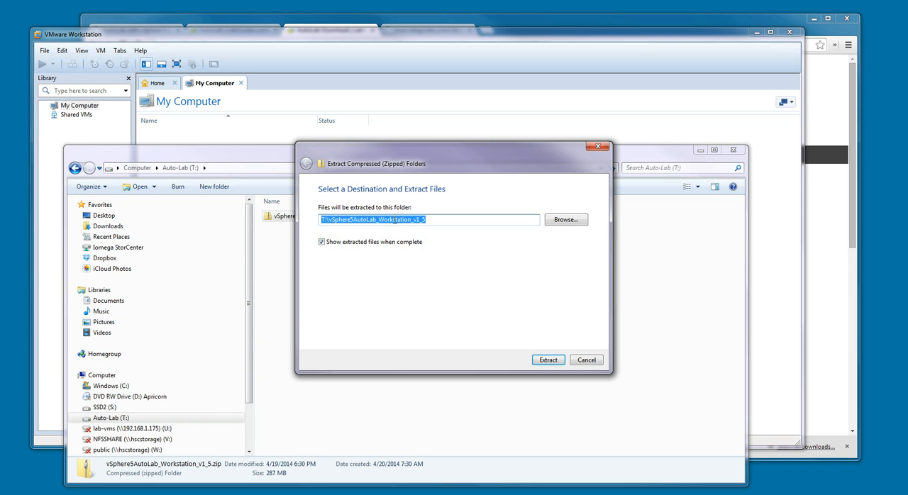
pyautogui.moveTo(461, 311)
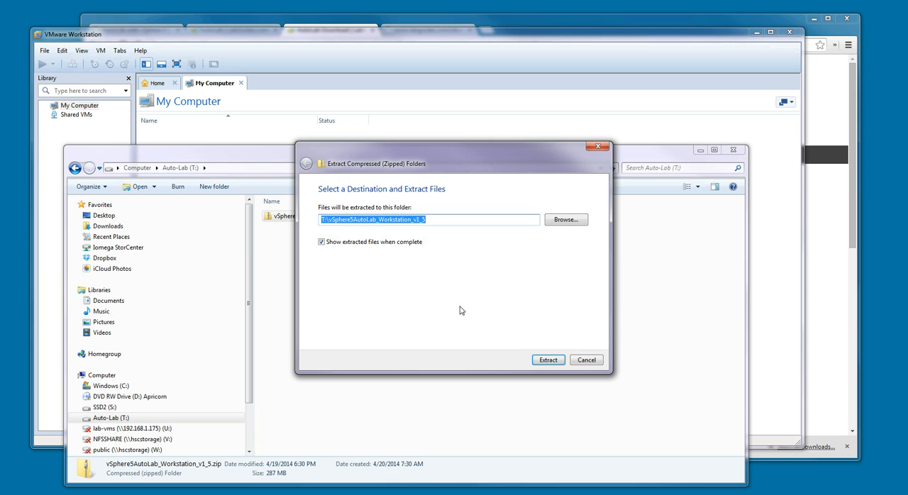
pyautogui.click(547, 359)
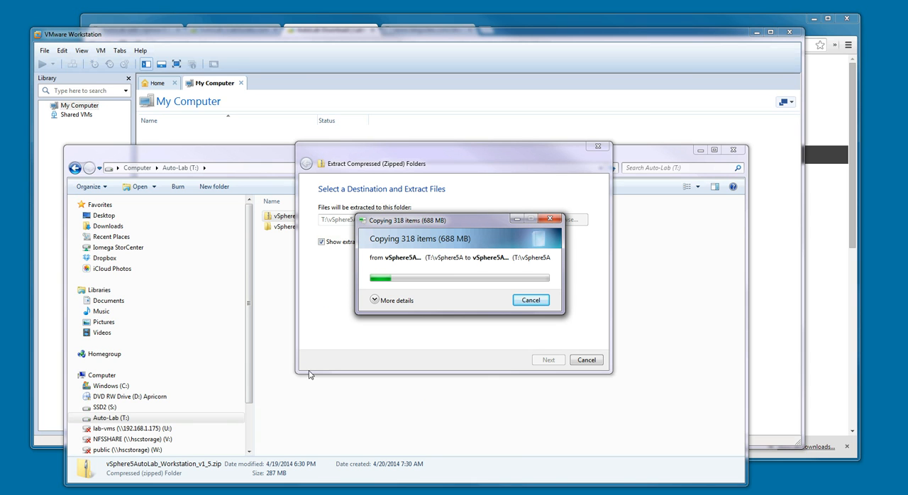
pyautogui.moveTo(323, 387)
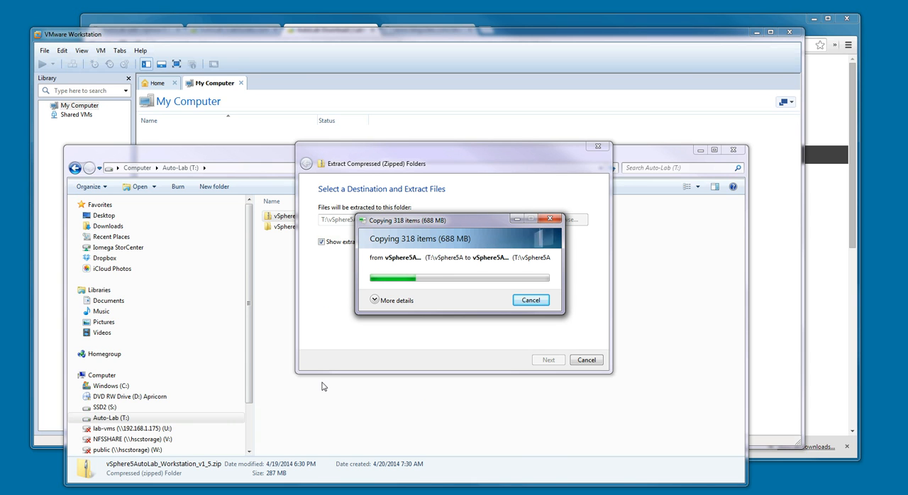
pyautogui.moveTo(348, 383)
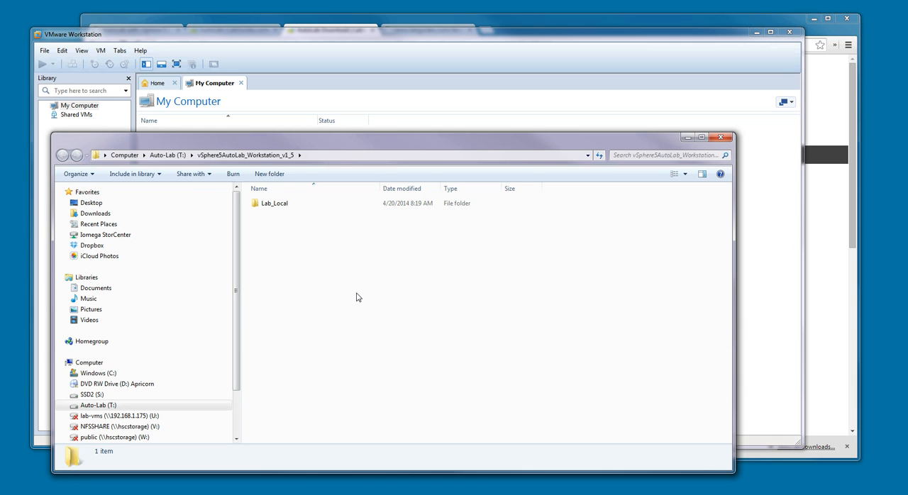
pyautogui.moveTo(357, 305)
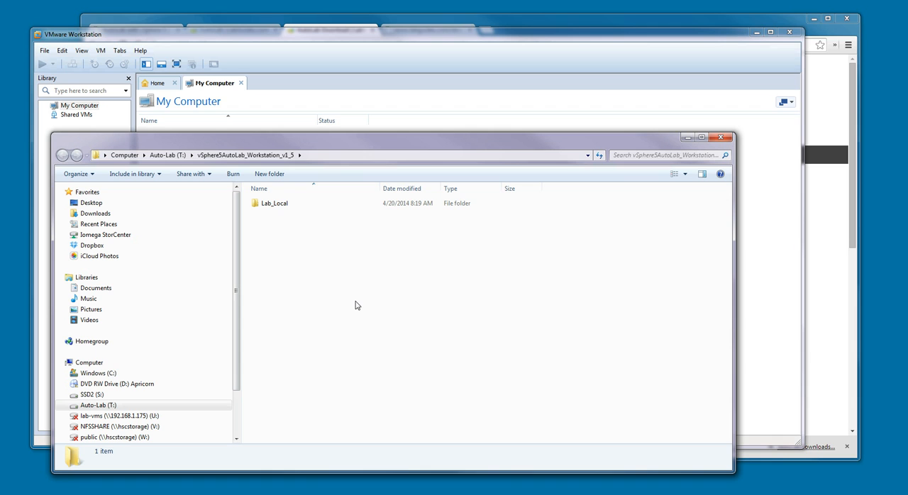
pyautogui.moveTo(354, 314)
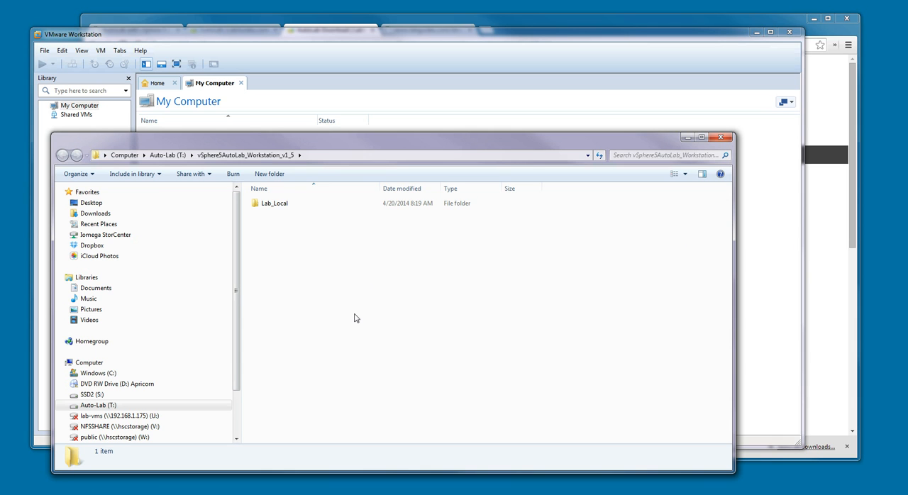
# Step: Open Lab_Local to view its 13 VM folders, then select the DC folder
pyautogui.click(274, 203)
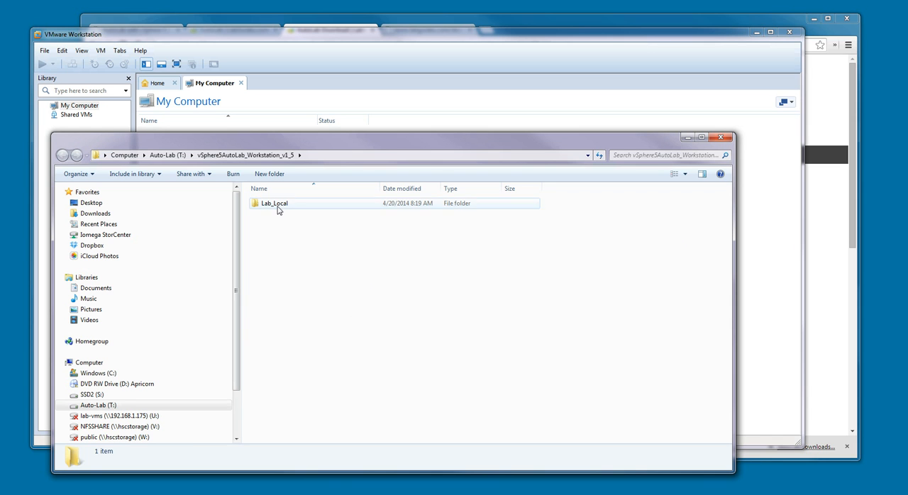
pyautogui.doubleClick(274, 203)
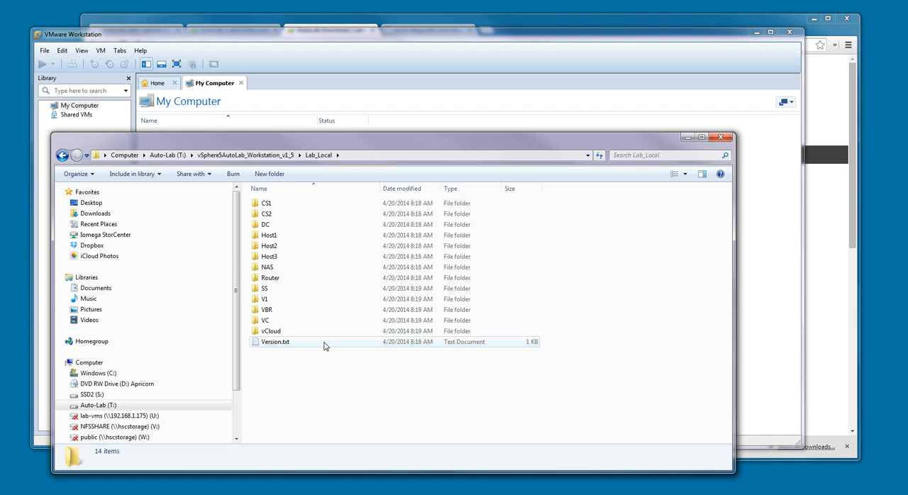
pyautogui.click(288, 360)
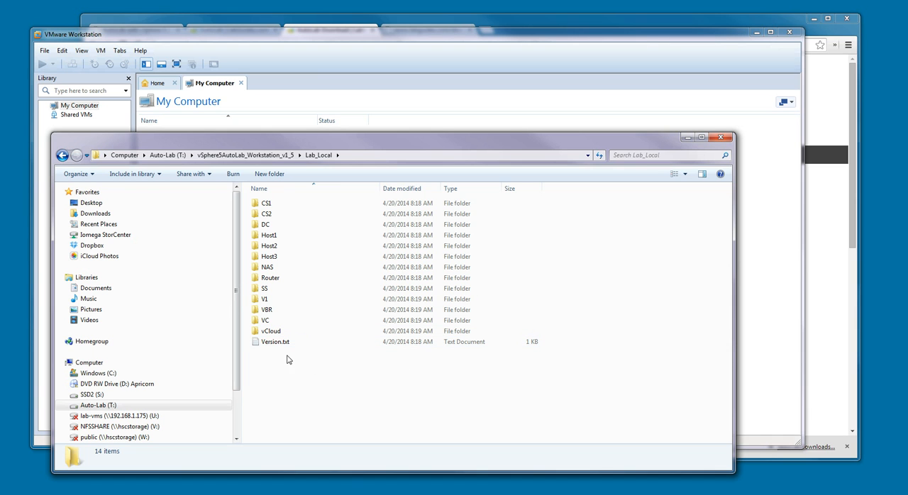
pyautogui.moveTo(334, 356)
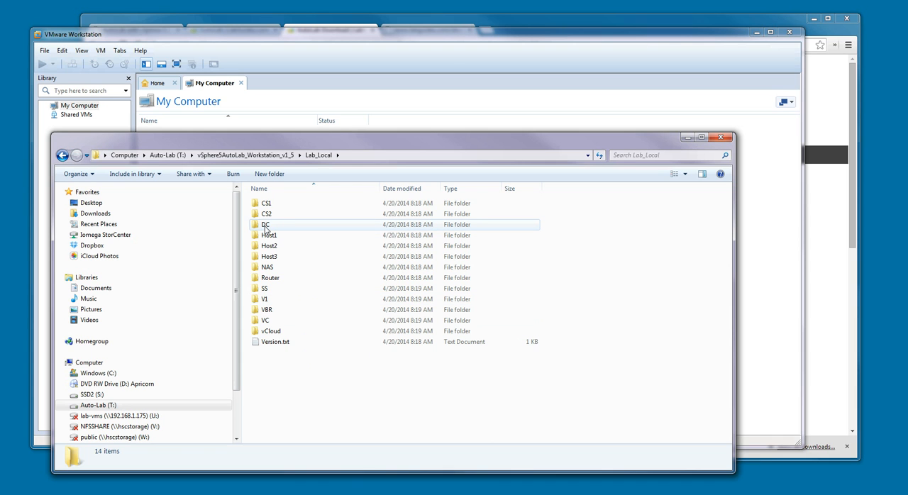
pyautogui.moveTo(273, 227)
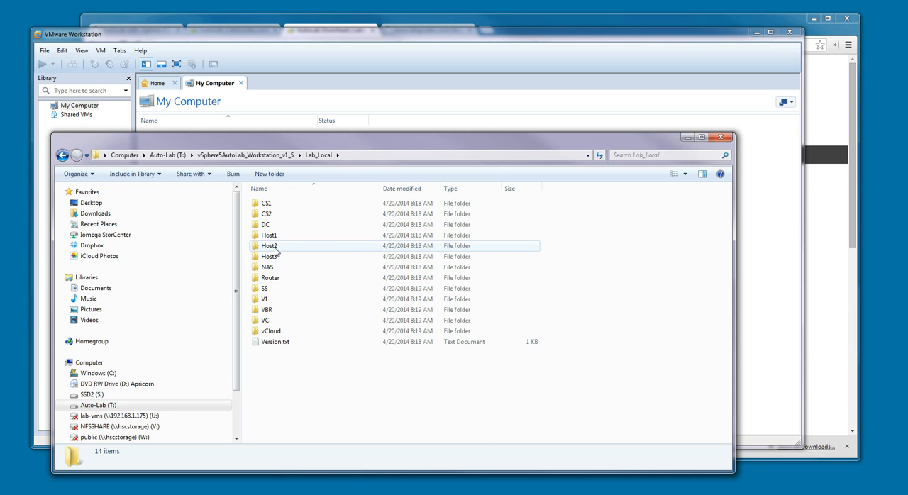
pyautogui.moveTo(295, 253)
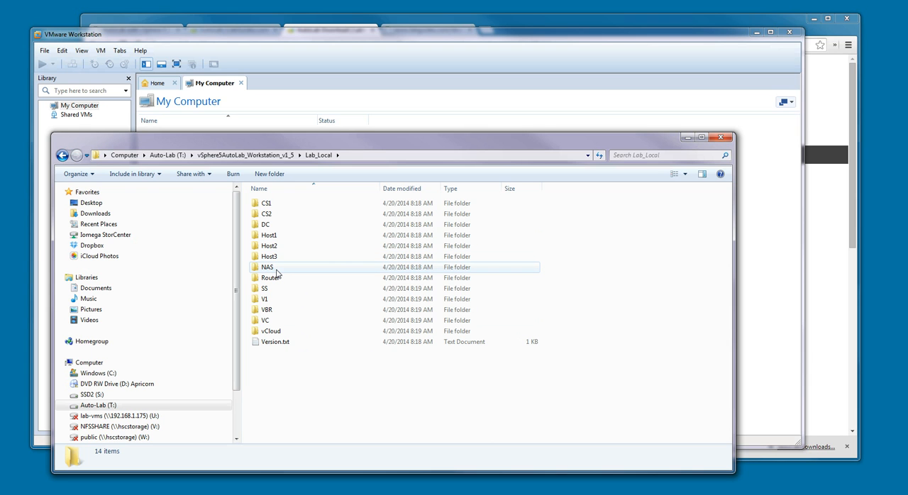
pyautogui.moveTo(277, 272)
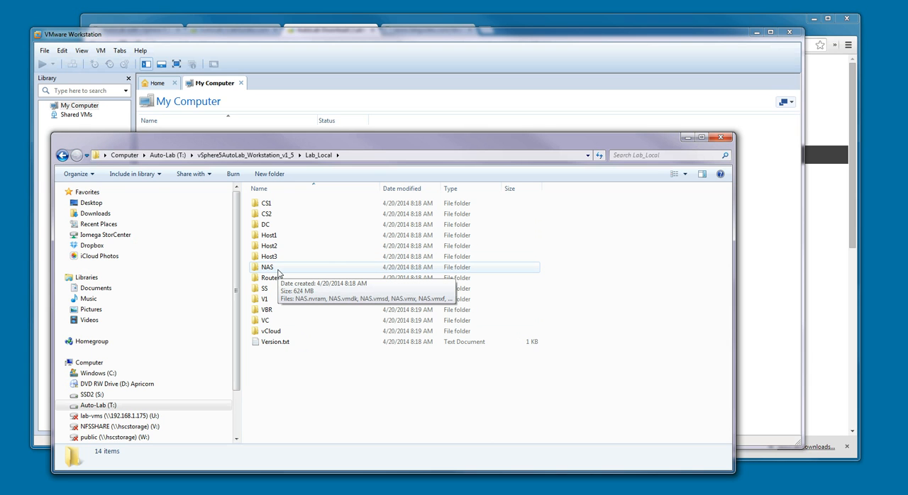
pyautogui.moveTo(286, 277)
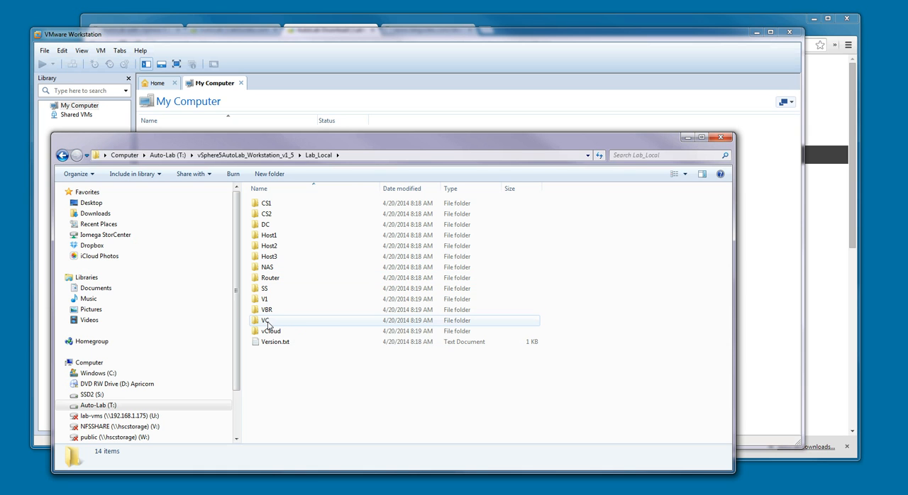
pyautogui.moveTo(265, 320)
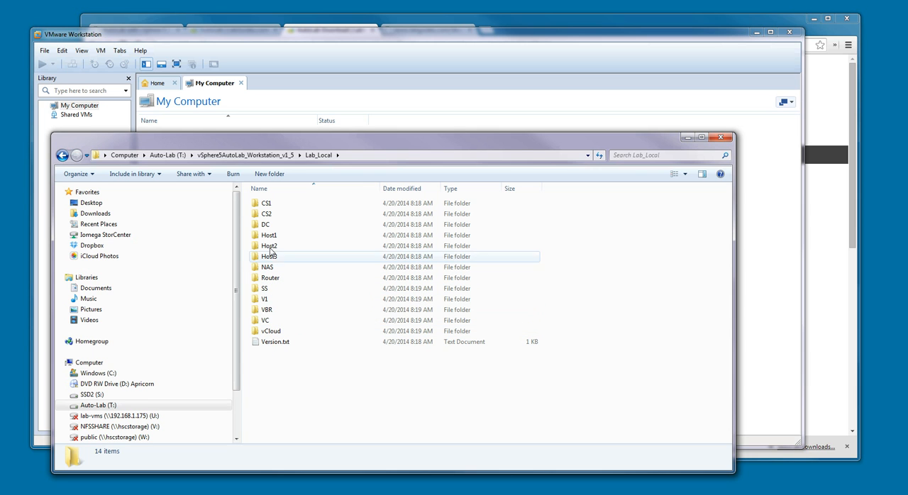
pyautogui.click(265, 224)
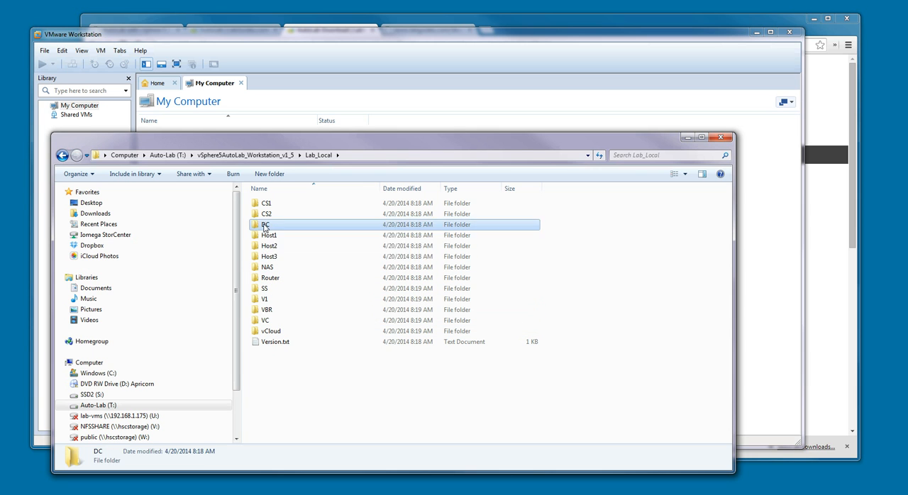
# Step: Load the DC, Host1–Host3, NAS, Router and VC .vmx files into Workstation
pyautogui.doubleClick(265, 224)
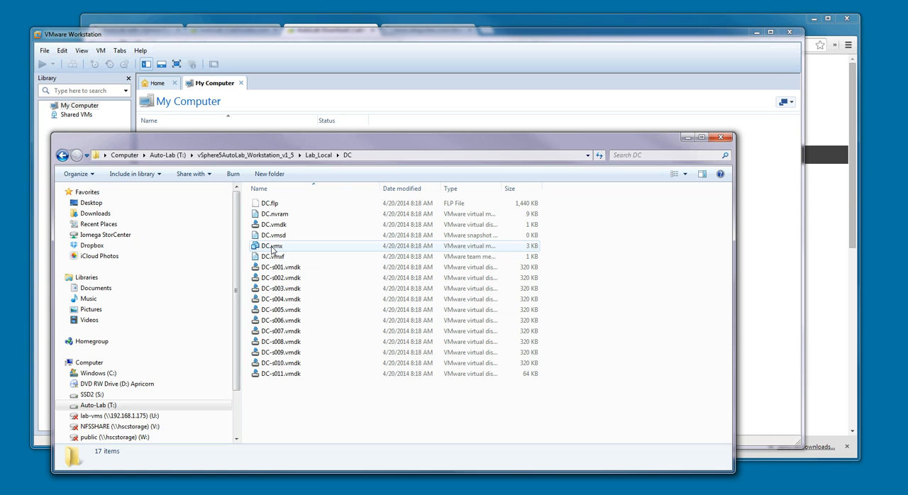
pyautogui.moveTo(273, 246)
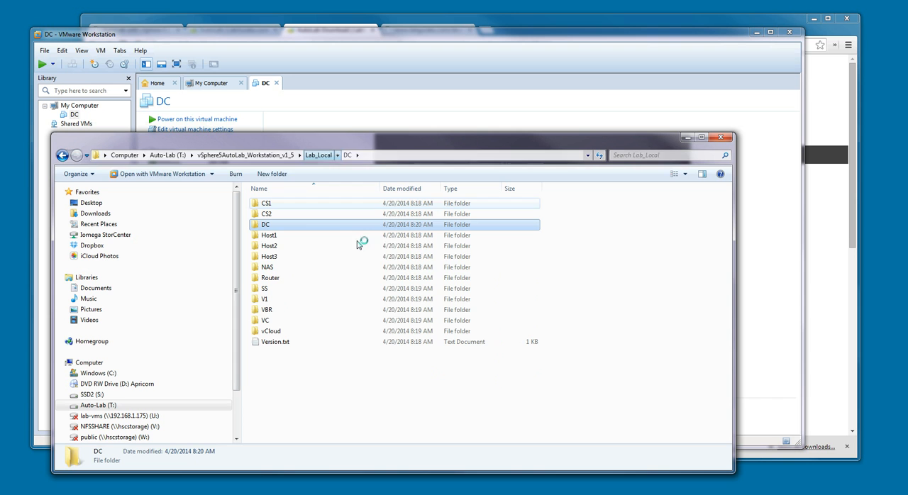
pyautogui.doubleClick(269, 234)
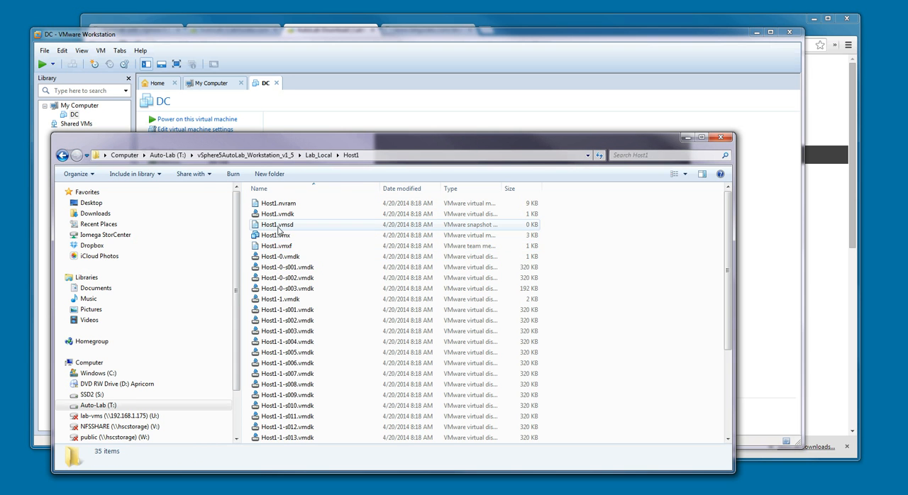
pyautogui.doubleClick(275, 235)
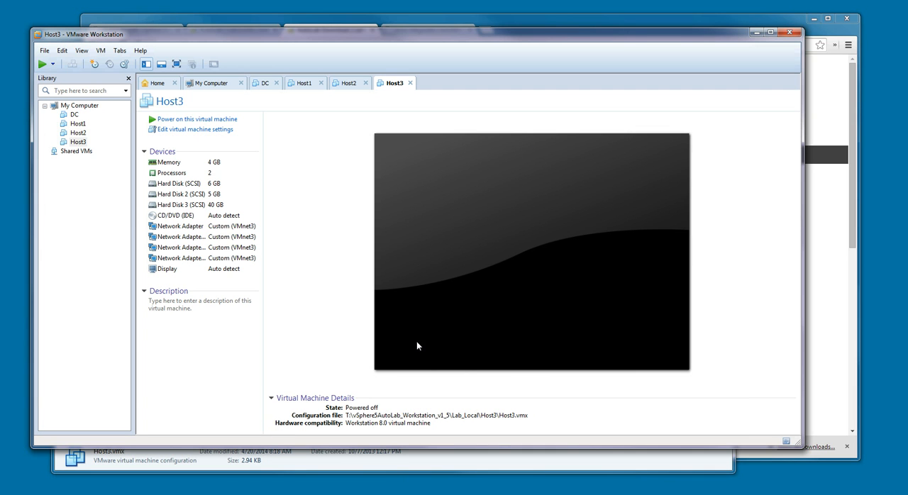
pyautogui.moveTo(309, 474)
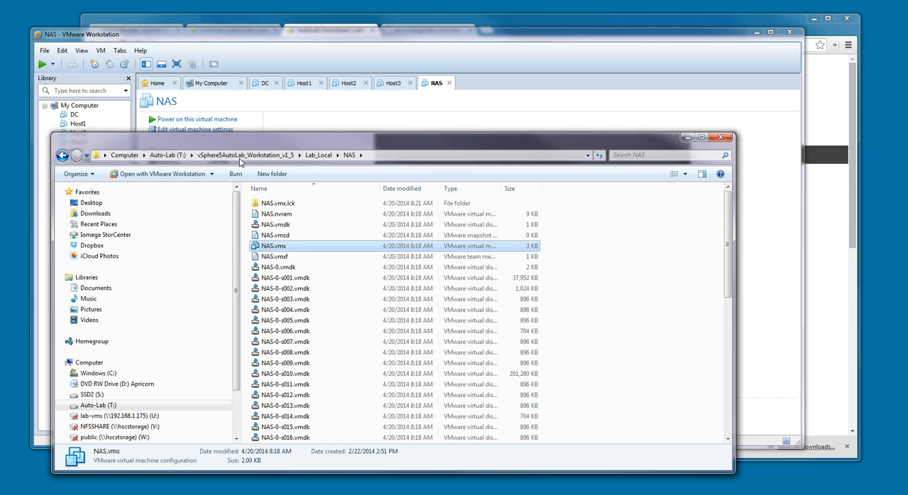
pyautogui.click(318, 155)
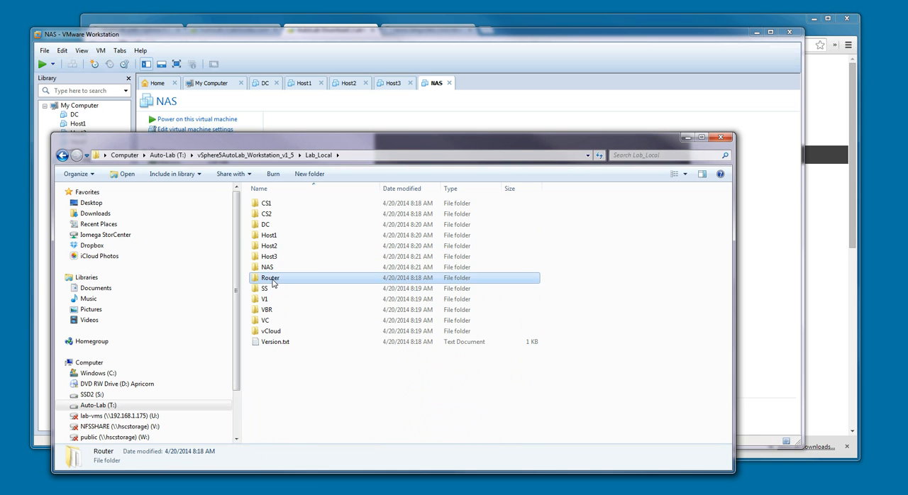
pyautogui.doubleClick(269, 277)
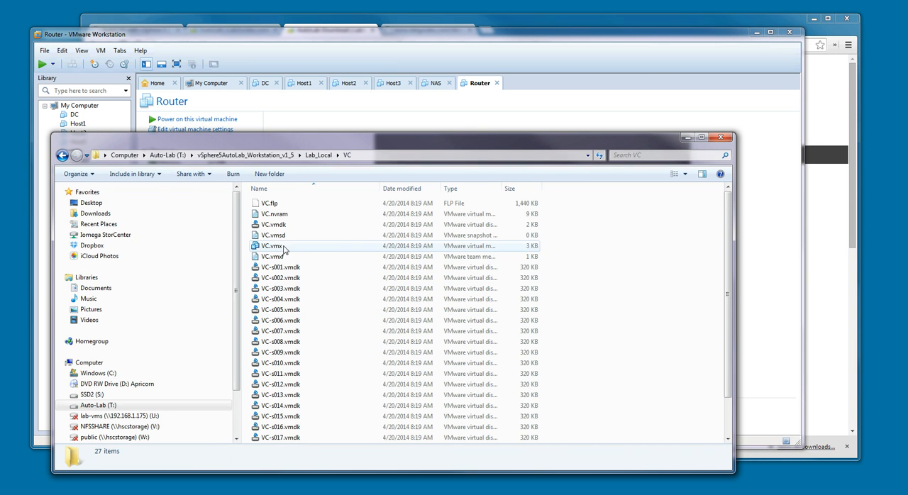
pyautogui.doubleClick(271, 245)
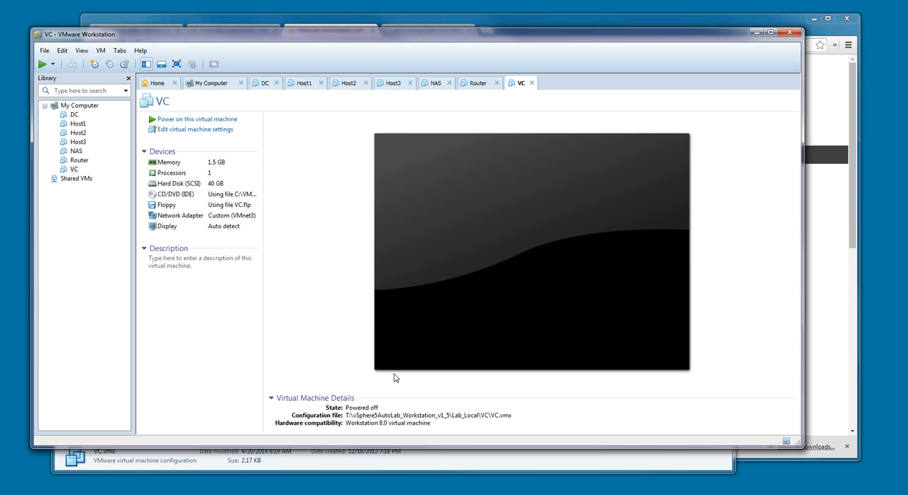
pyautogui.moveTo(81, 323)
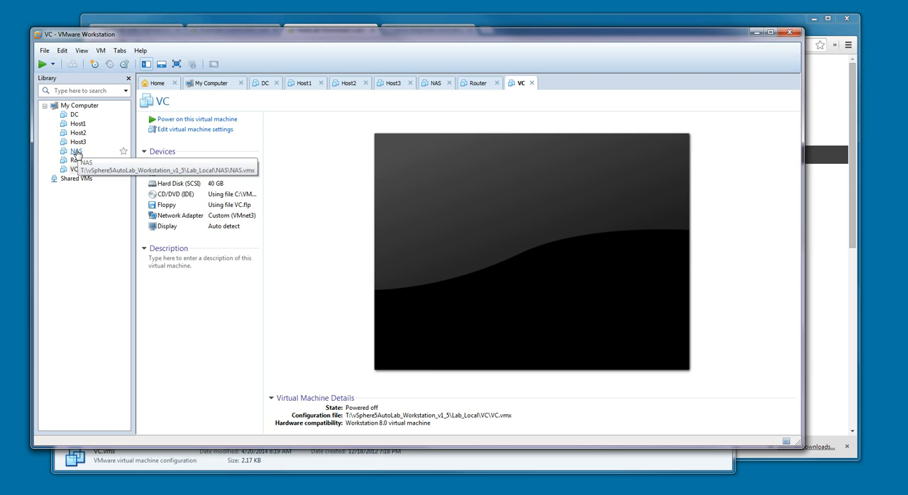
pyautogui.moveTo(76, 239)
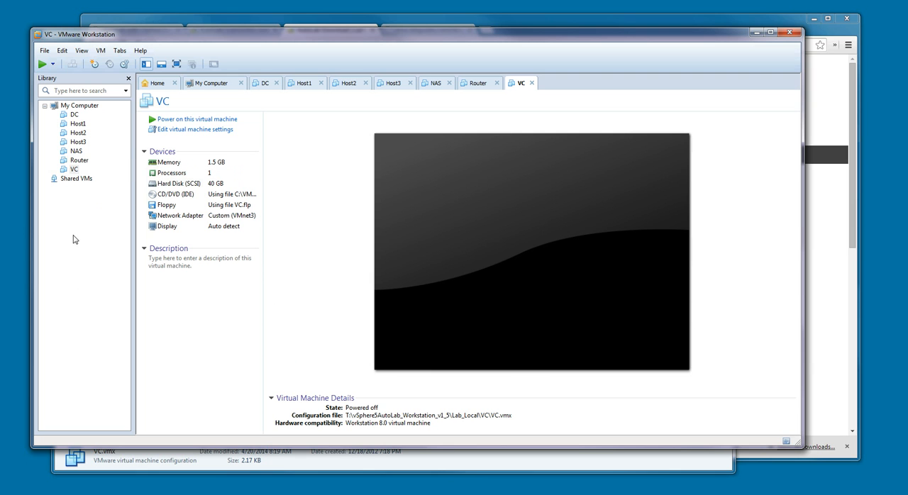
pyautogui.moveTo(74, 225)
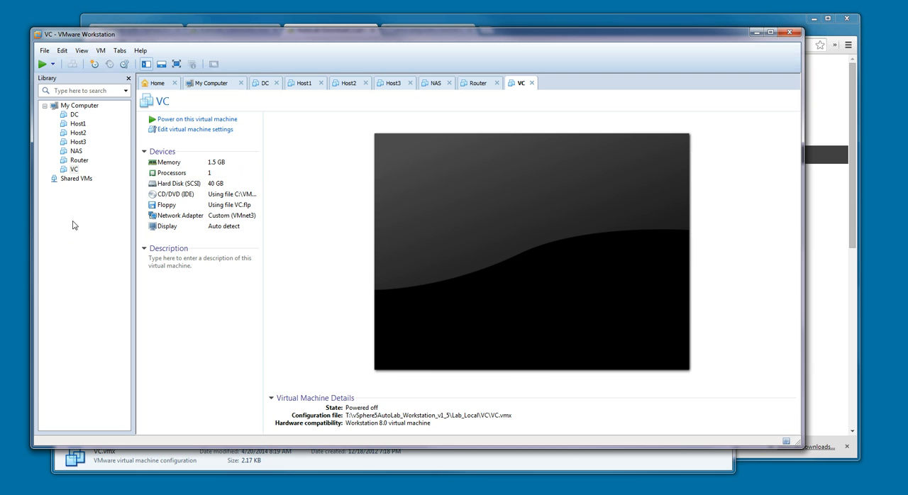
pyautogui.moveTo(103, 180)
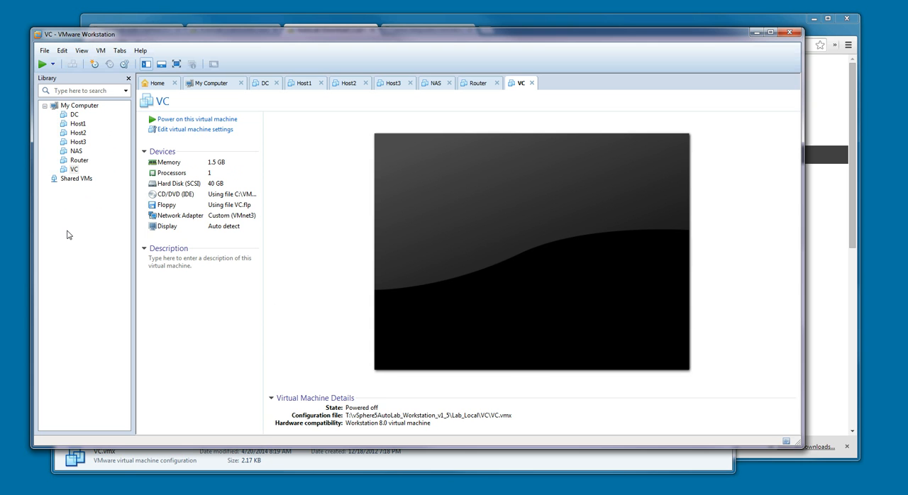
pyautogui.moveTo(93, 132)
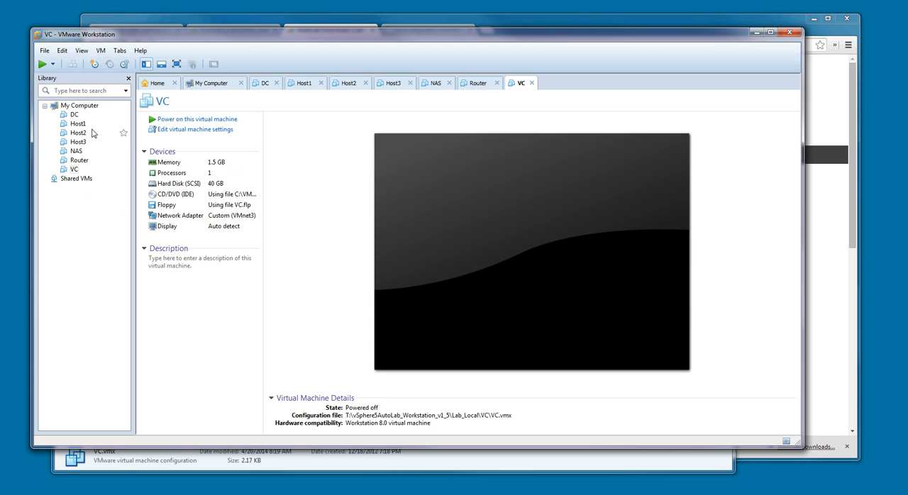
pyautogui.moveTo(75, 224)
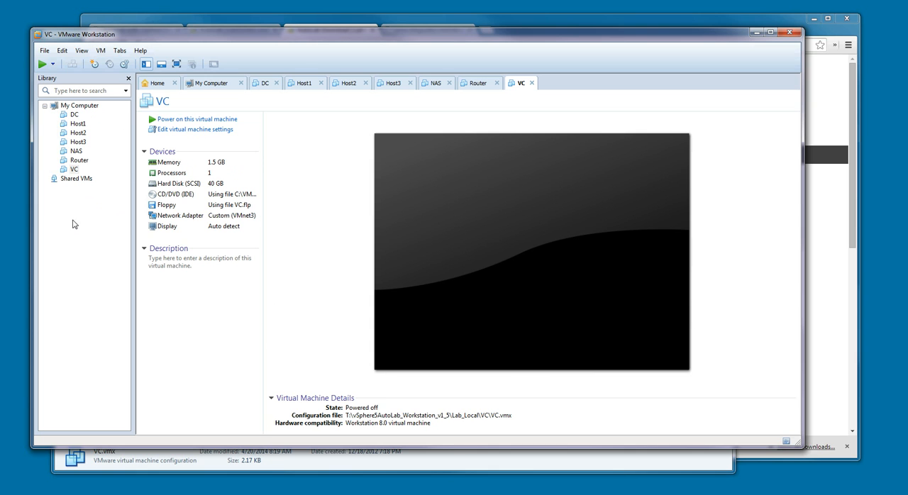
pyautogui.moveTo(84, 270)
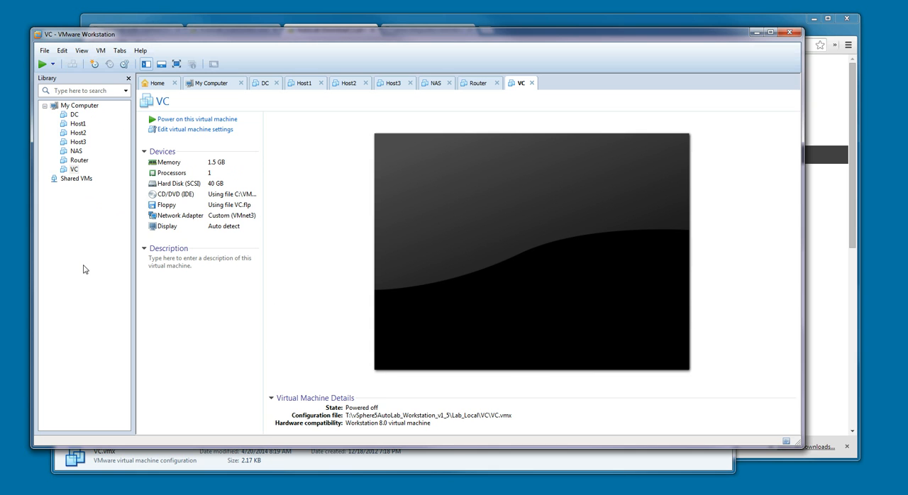
pyautogui.moveTo(64, 169)
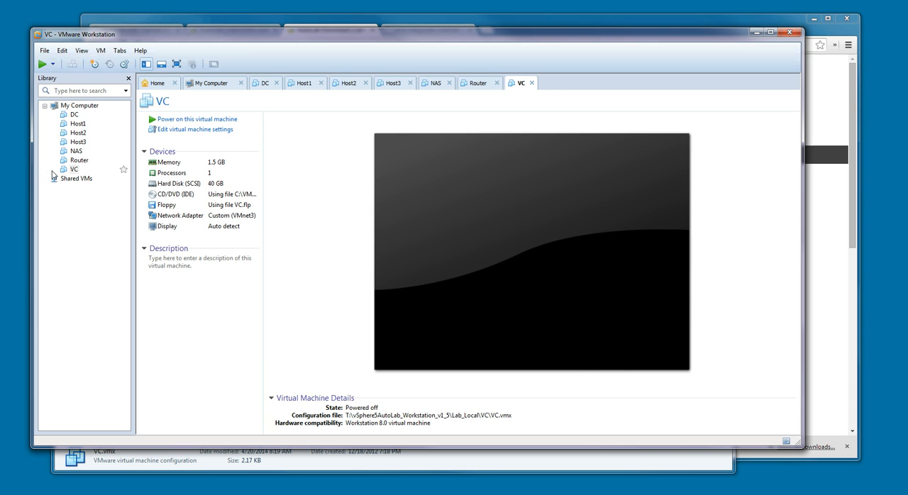
pyautogui.moveTo(78, 142)
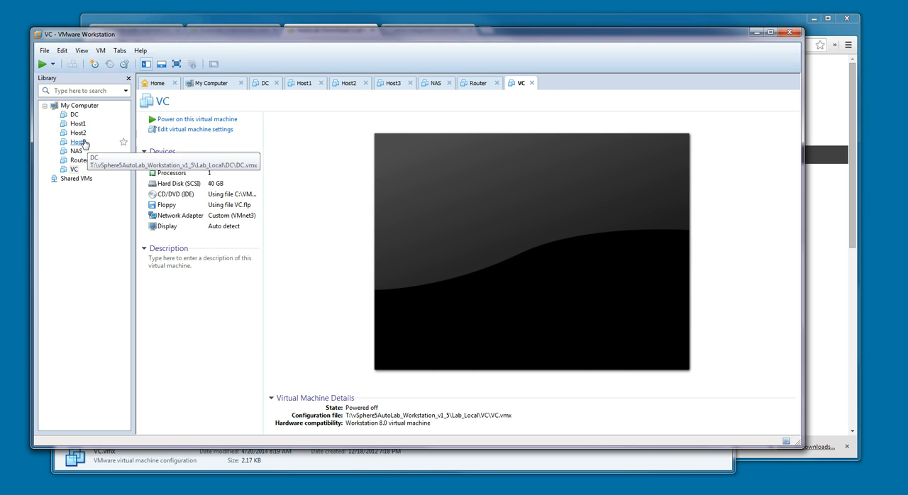
pyautogui.moveTo(73, 151)
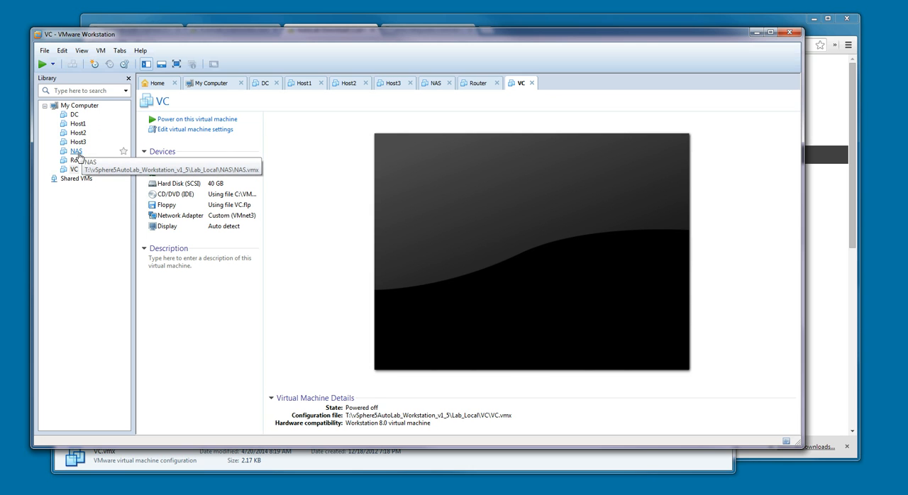
pyautogui.moveTo(91, 258)
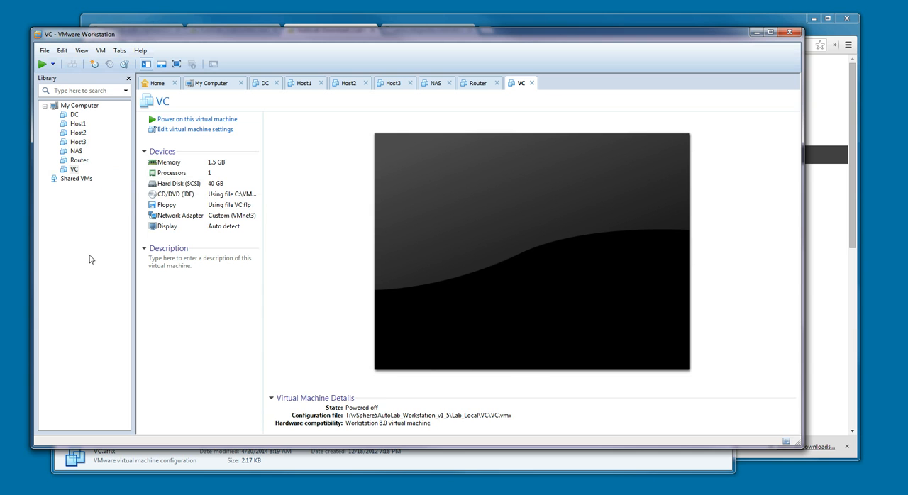
pyautogui.click(435, 82)
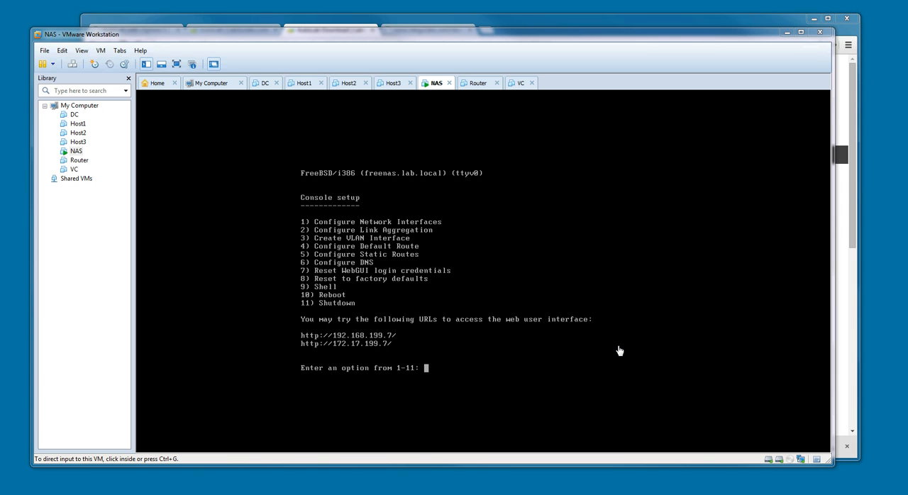
pyautogui.moveTo(580, 323)
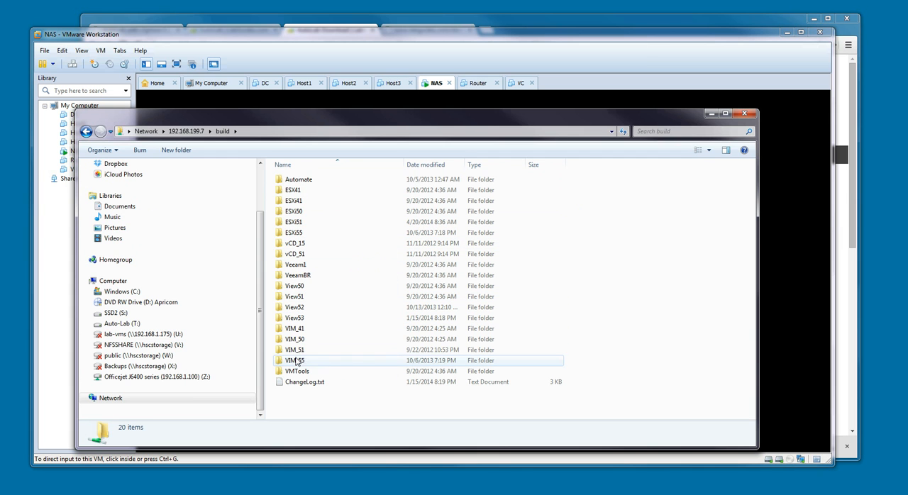
pyautogui.moveTo(294, 360)
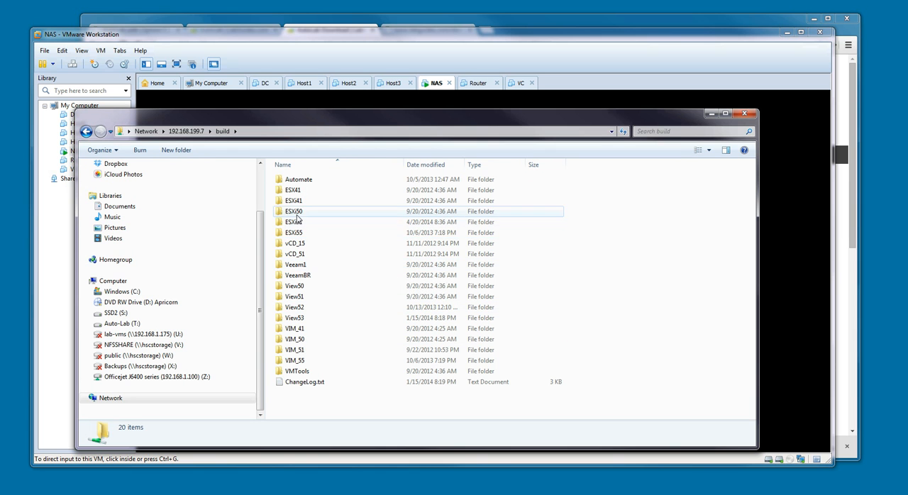
# Step: Open the ESXi55 folder on \\192.168.199.7\build and confirm it is empty
pyautogui.doubleClick(292, 232)
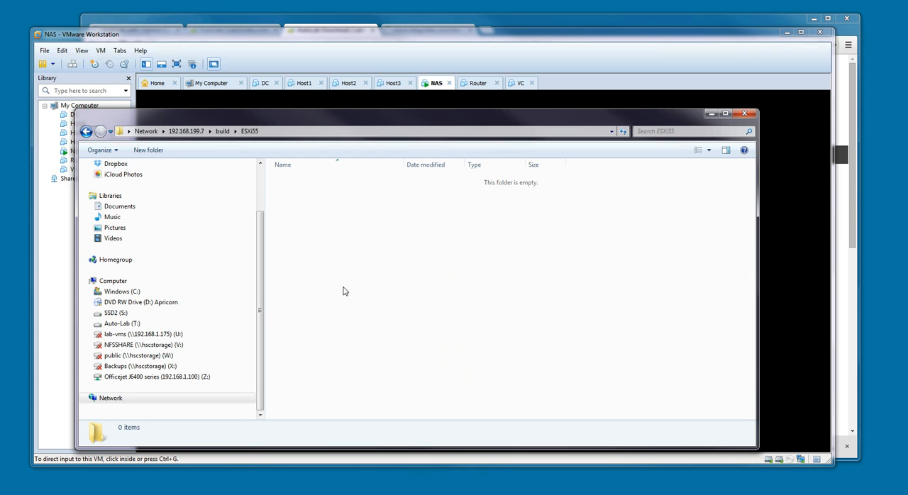
pyautogui.moveTo(340, 273)
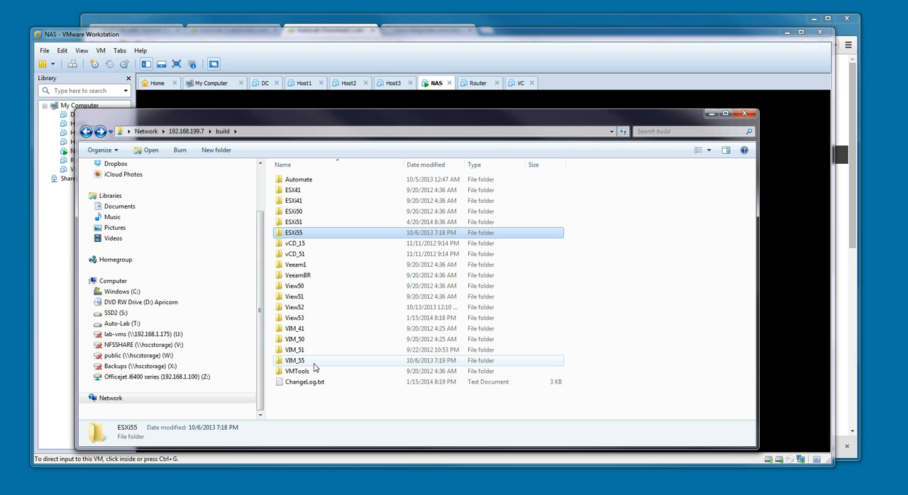
pyautogui.moveTo(321, 363)
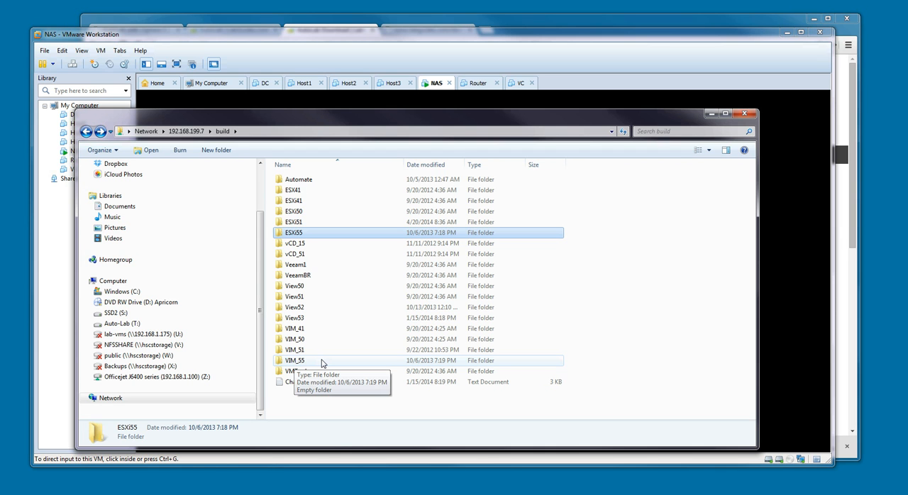
pyautogui.moveTo(298, 366)
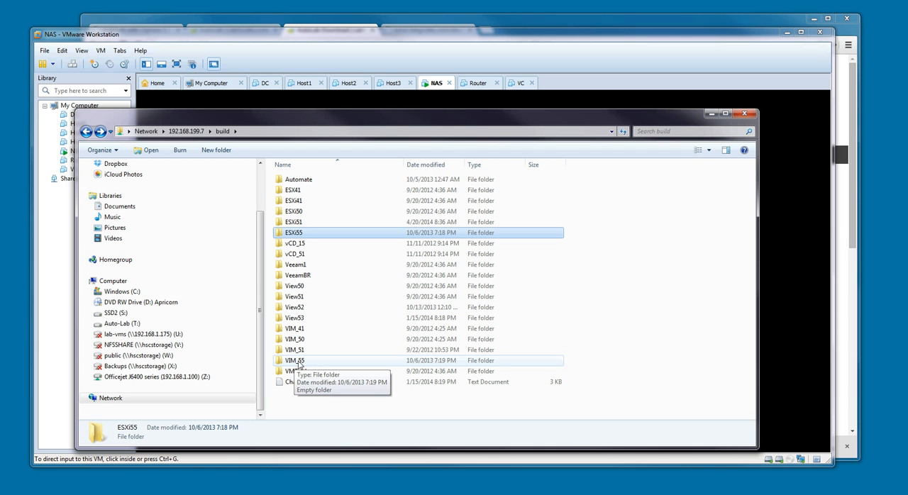
pyautogui.moveTo(702, 317)
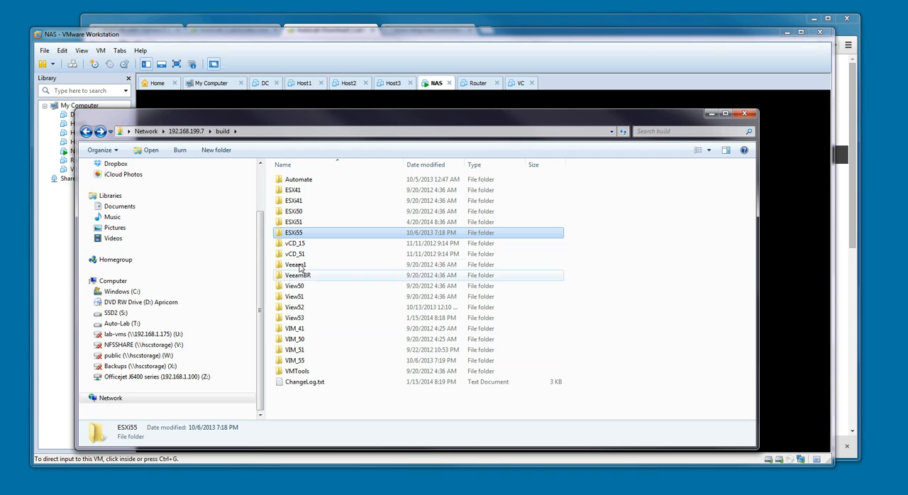
pyautogui.moveTo(294, 200)
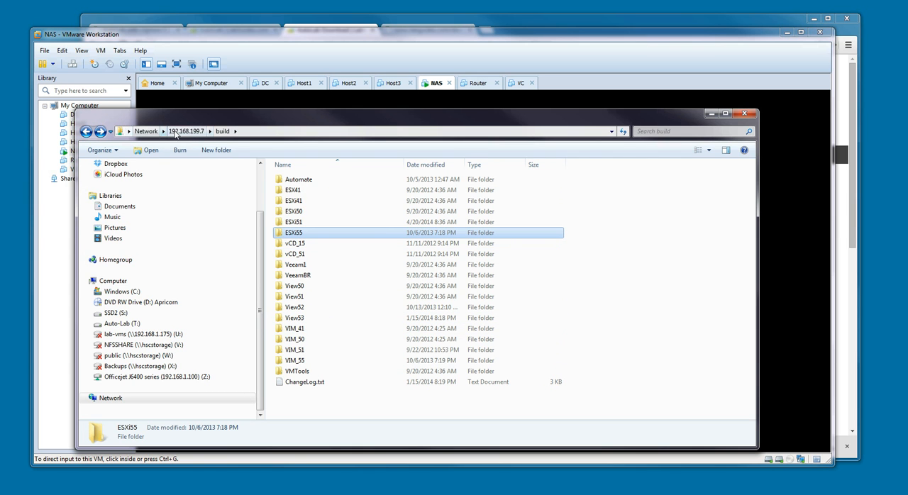
pyautogui.moveTo(258, 136)
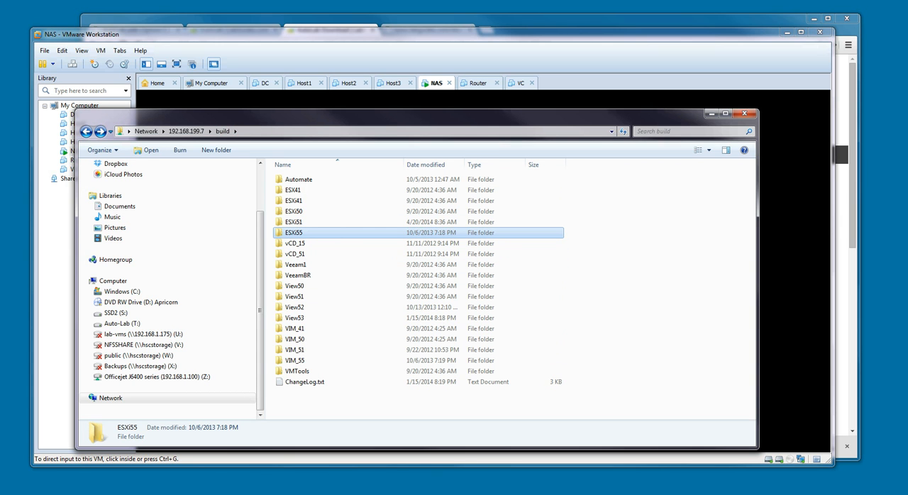
pyautogui.click(659, 346)
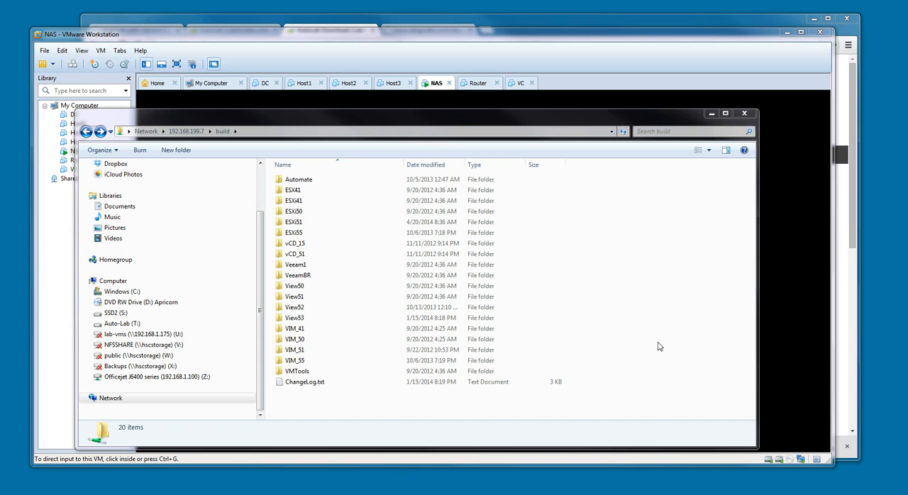
pyautogui.moveTo(527, 43)
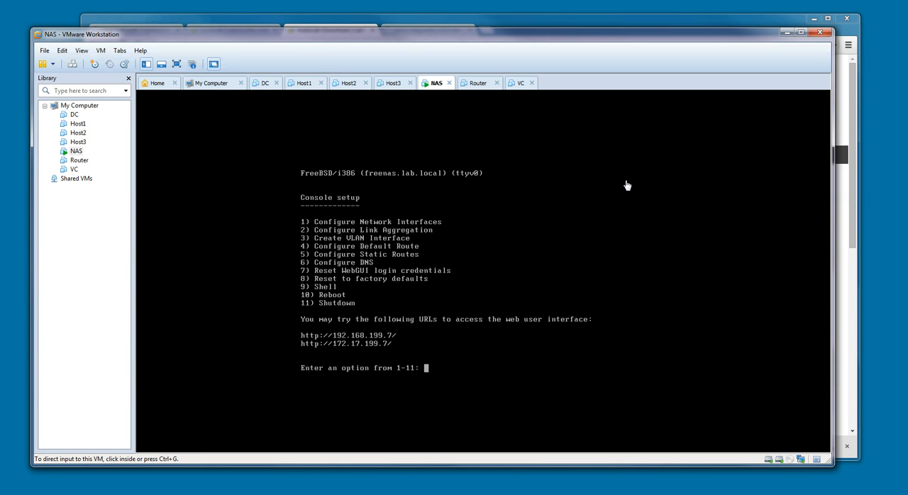
pyautogui.moveTo(227, 228)
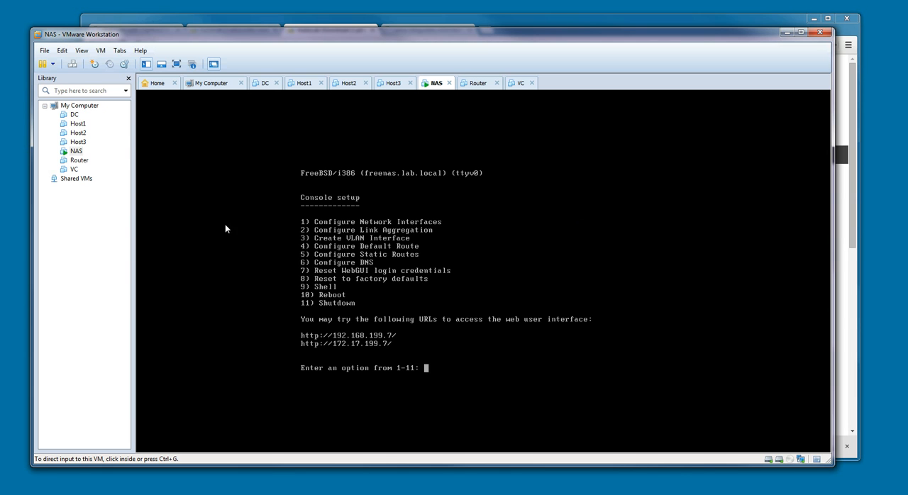
pyautogui.moveTo(79, 159)
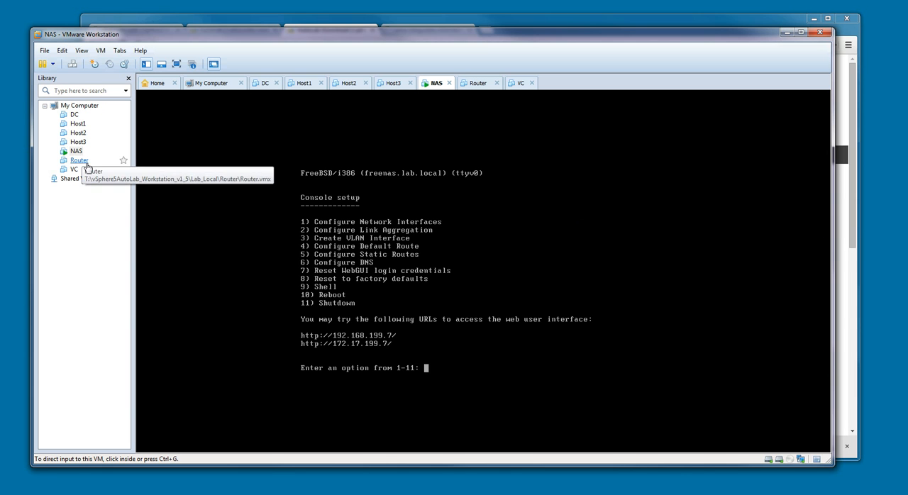
pyautogui.moveTo(89, 197)
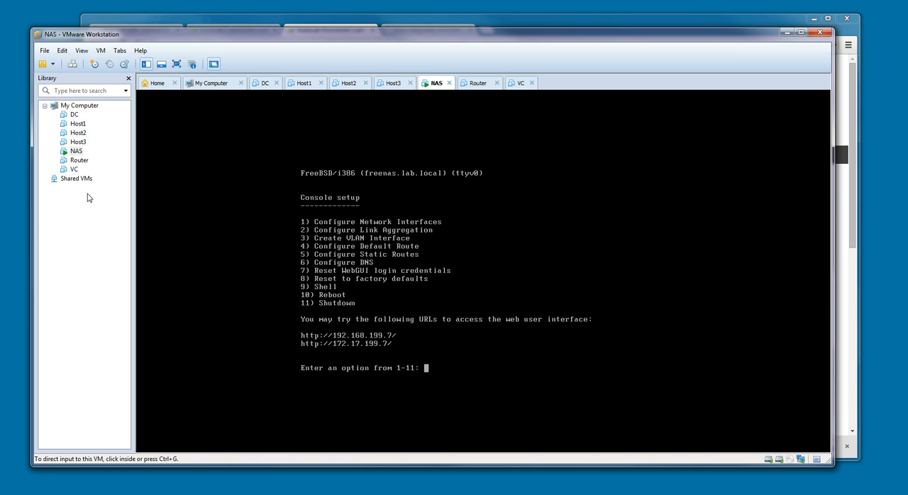
pyautogui.moveTo(296, 317)
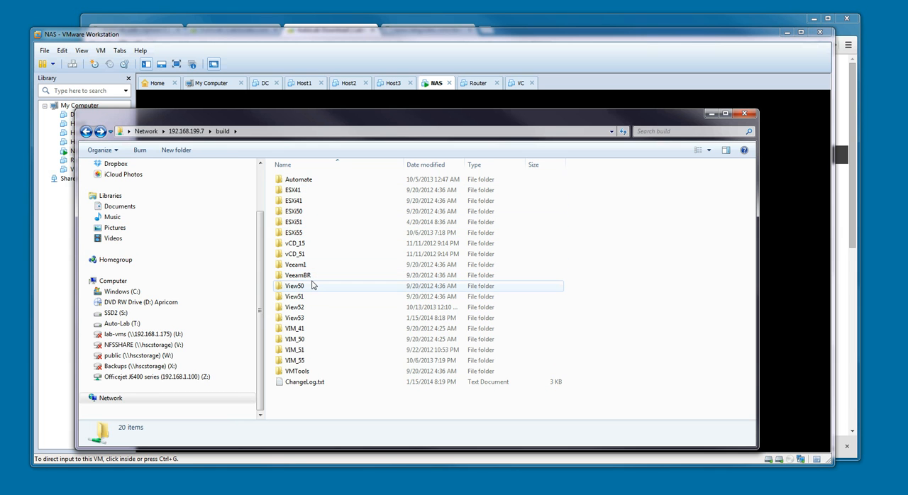
pyautogui.moveTo(294, 286)
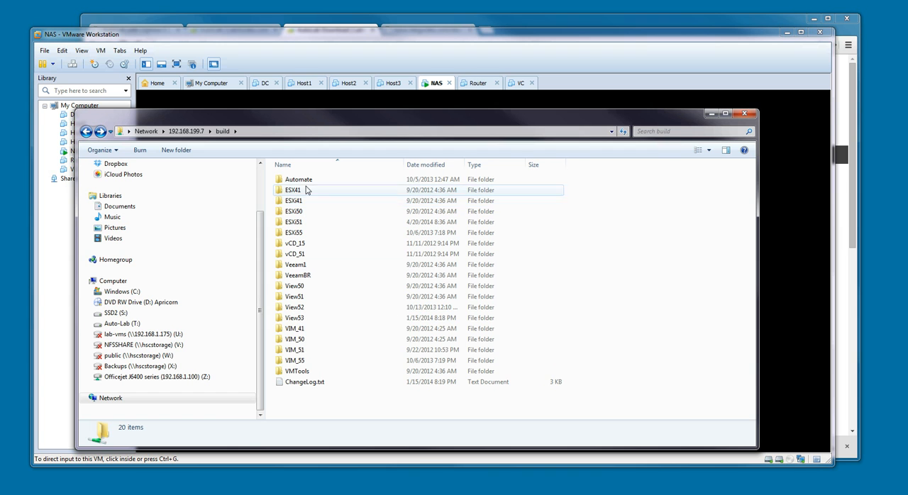
pyautogui.click(294, 339)
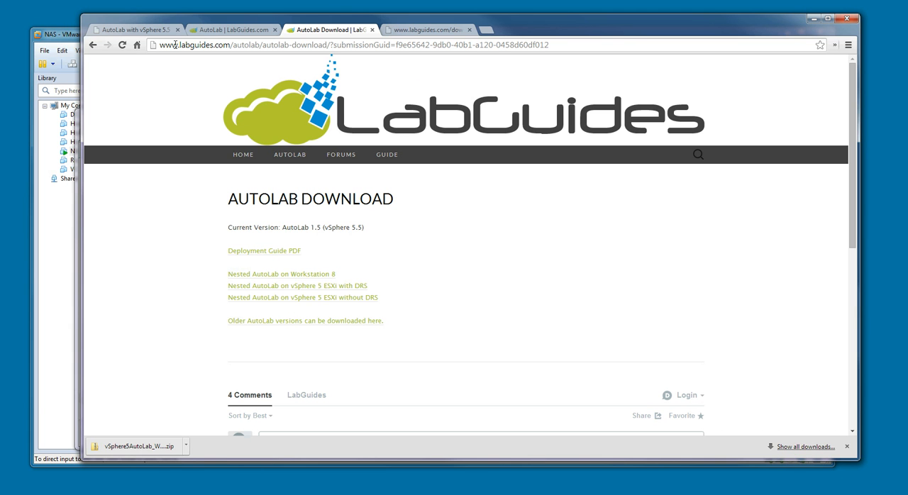
pyautogui.moveTo(135, 30)
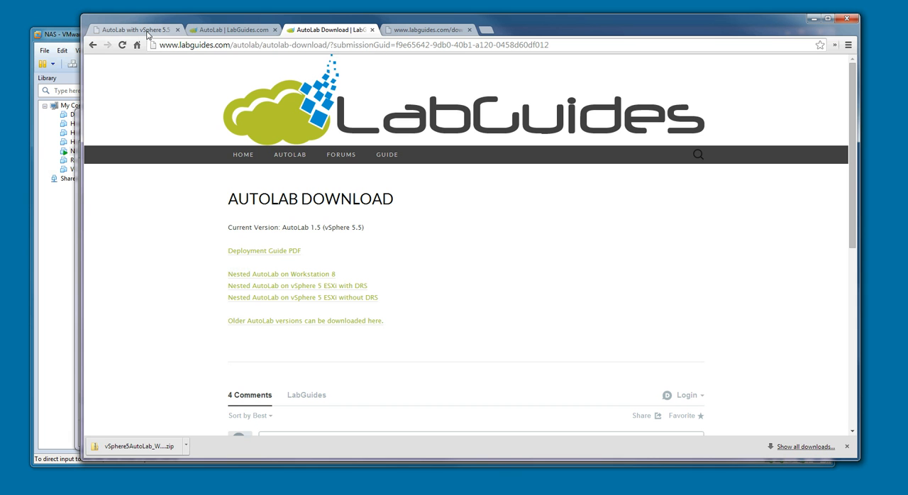
# Step: Switch Chrome to the vHersey 'AutoLab with vSphere 5.5 Support!' blog post
pyautogui.click(133, 30)
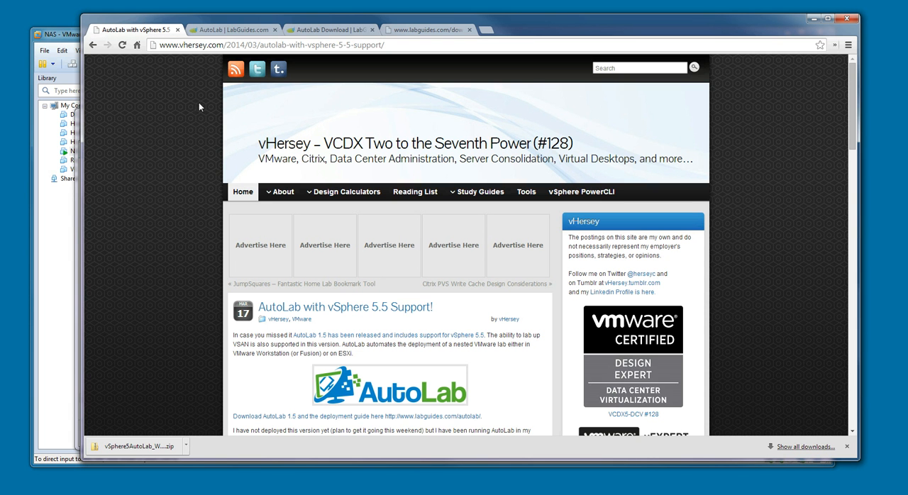
pyautogui.moveTo(145, 168)
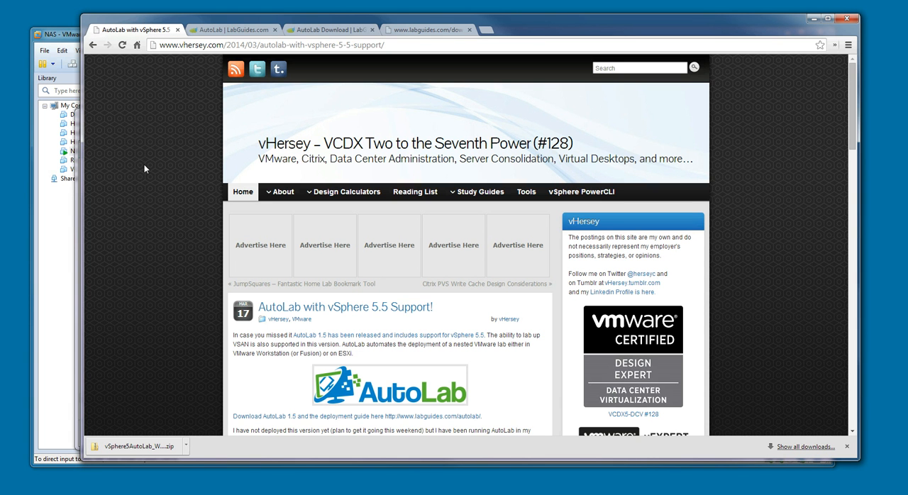
pyautogui.moveTo(163, 178)
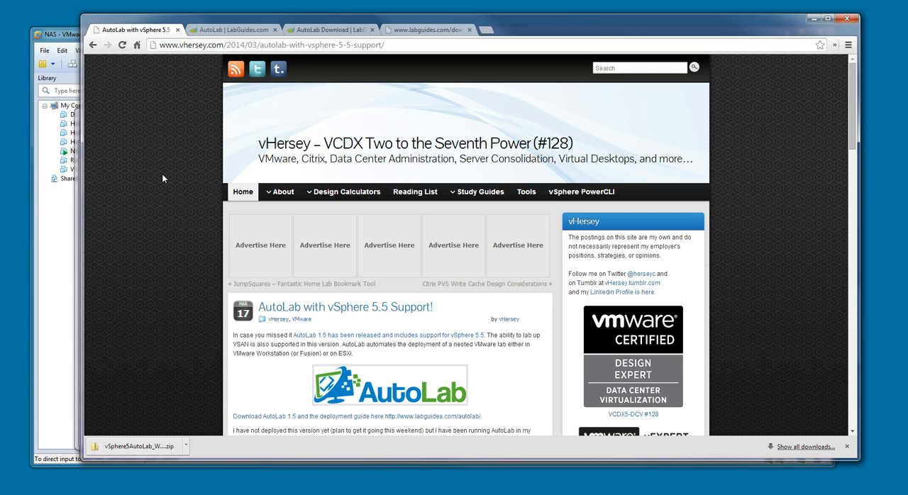
pyautogui.moveTo(159, 174)
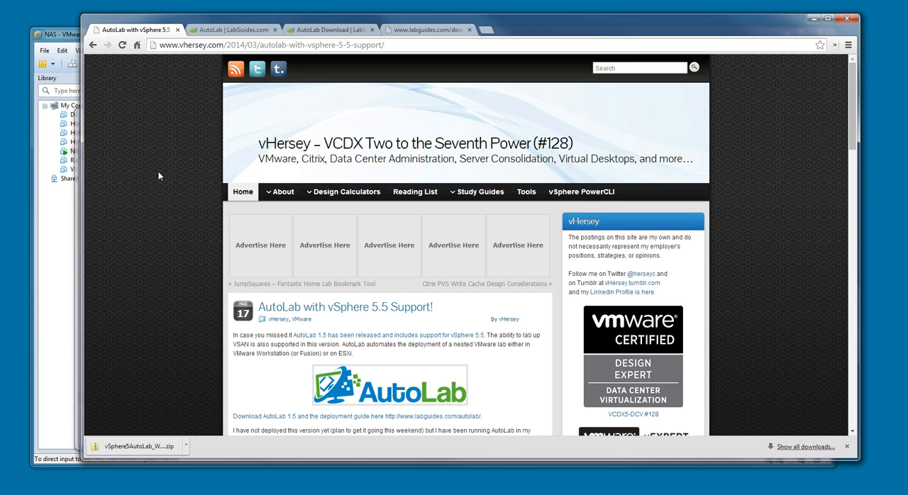
pyautogui.moveTo(172, 212)
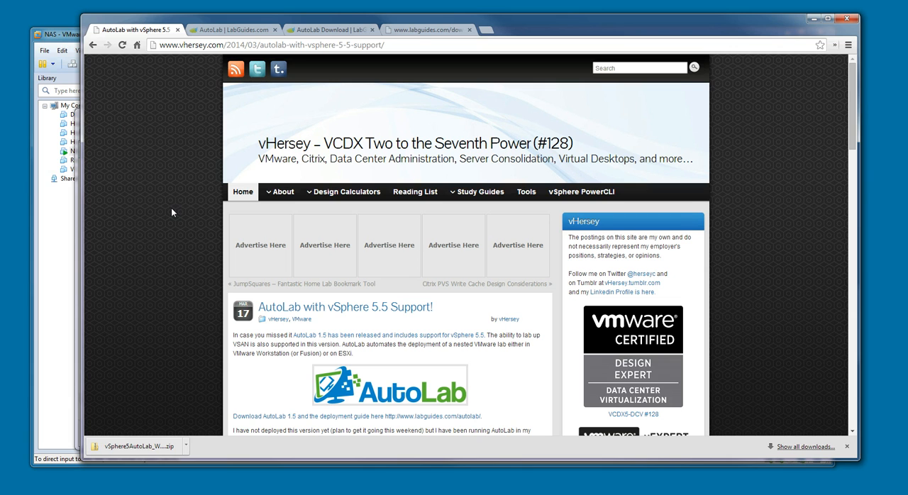